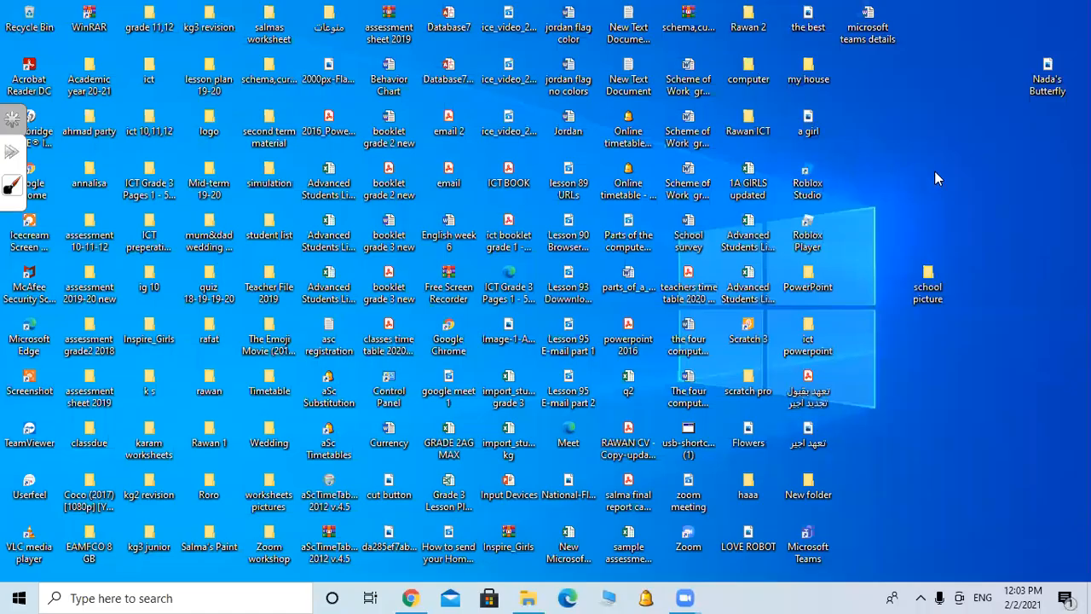
Launch Excel 2016 via the taskbar search and start a blank workbook.
{"action": "left_click", "coordinate": [448, 493]}
{"action": "type", "text": "ex"}
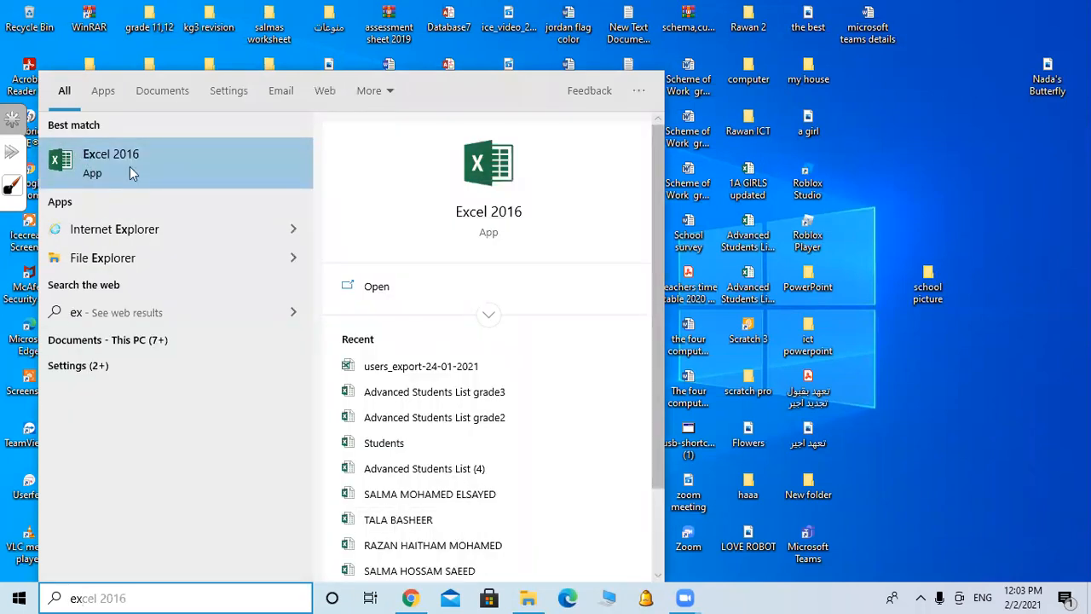
{"action": "mouse_move", "coordinate": [450, 132]}
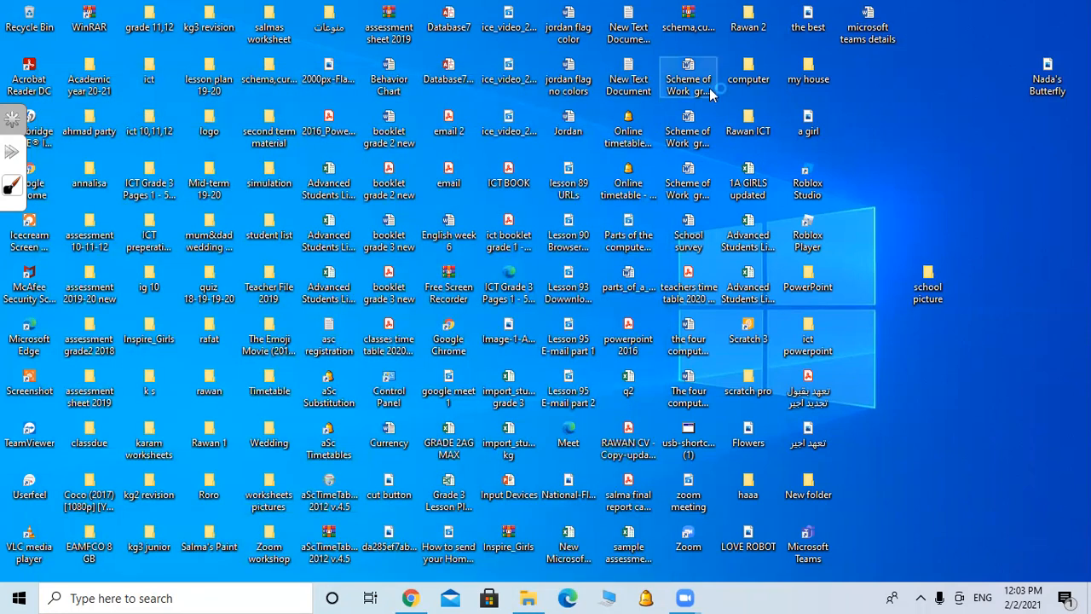
{"action": "double_click", "coordinate": [689, 76]}
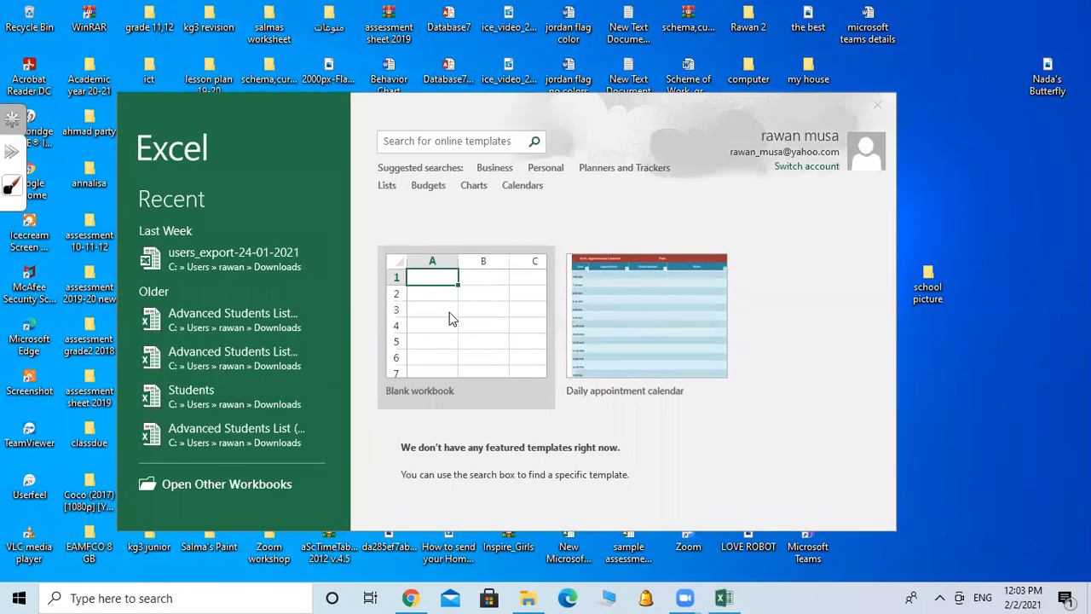
{"action": "mouse_move", "coordinate": [484, 346]}
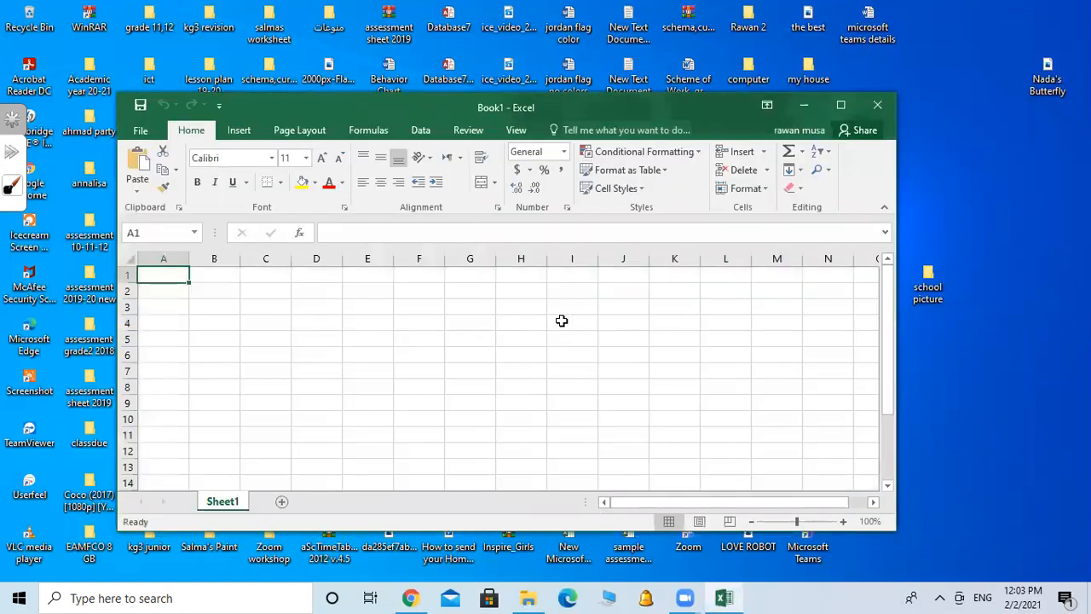
{"action": "mouse_move", "coordinate": [179, 304]}
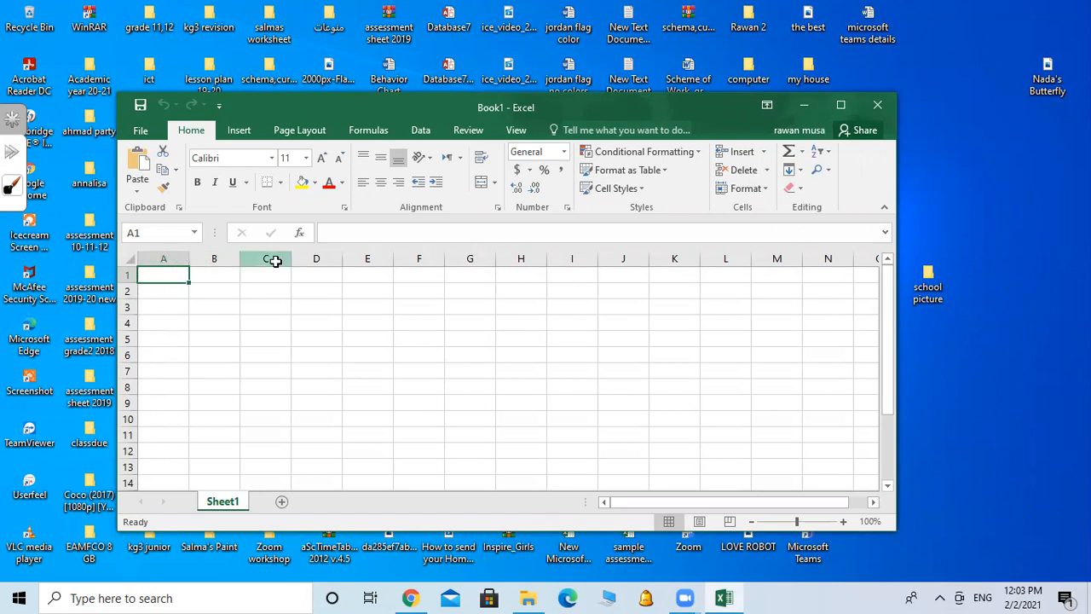
{"action": "left_click", "coordinate": [266, 259]}
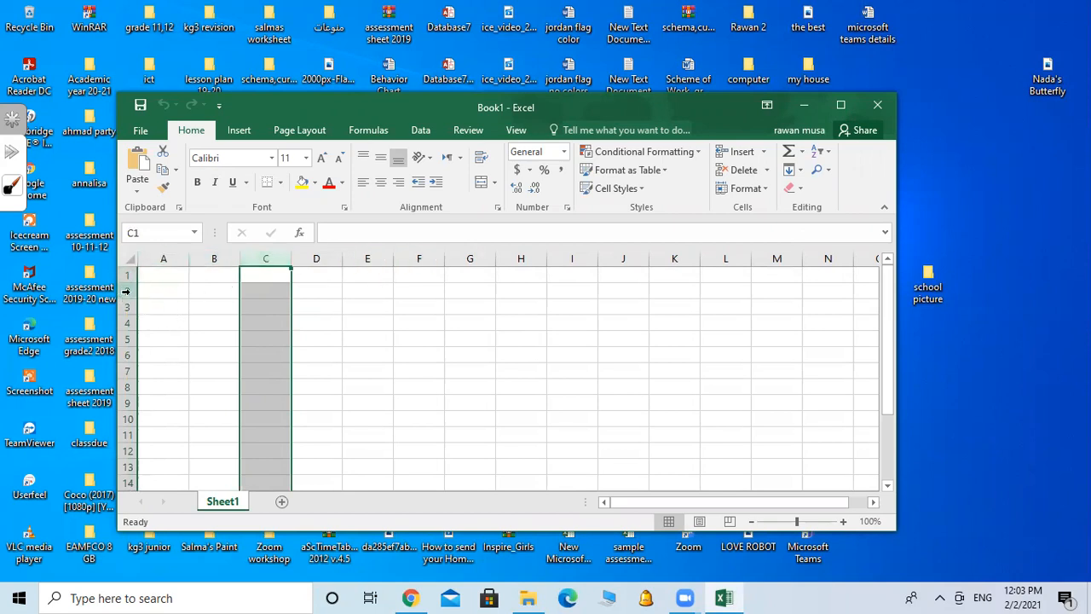
{"action": "left_click", "coordinate": [126, 290]}
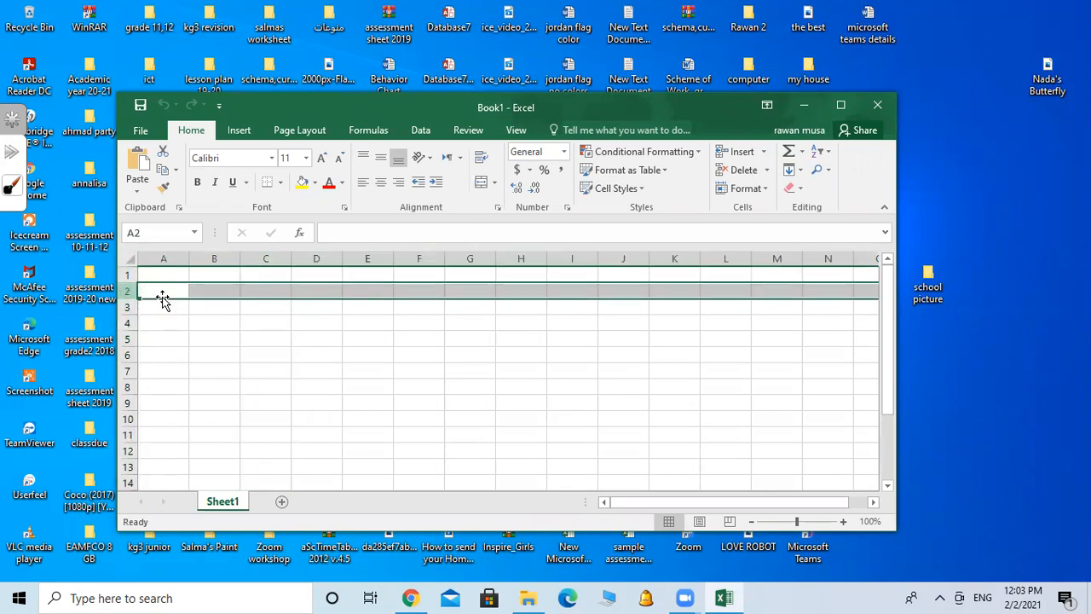
{"action": "mouse_move", "coordinate": [367, 290]}
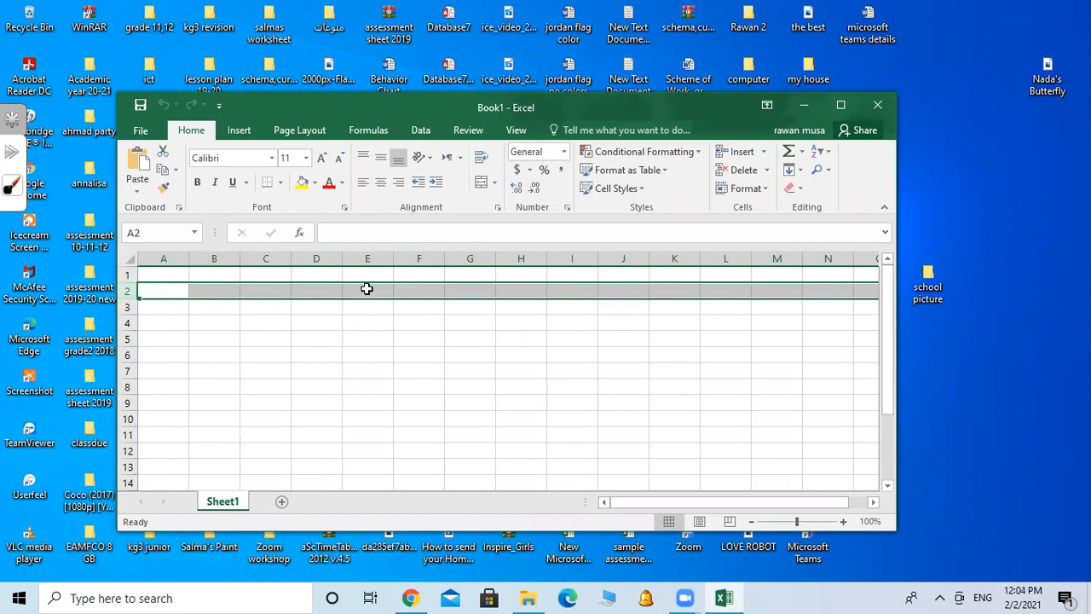
{"action": "left_click", "coordinate": [368, 289]}
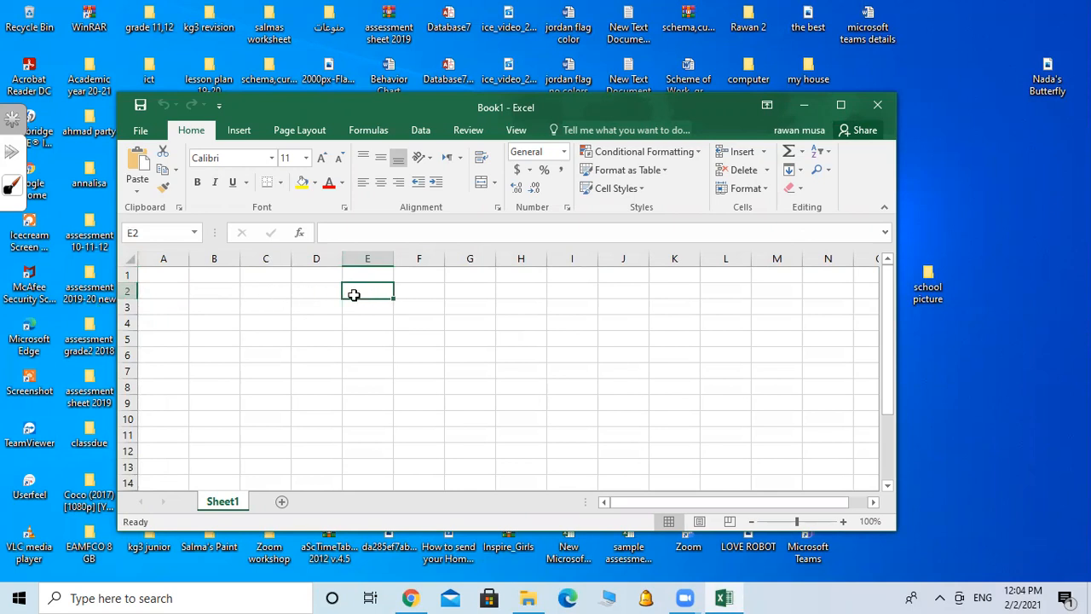
{"action": "mouse_move", "coordinate": [367, 291]}
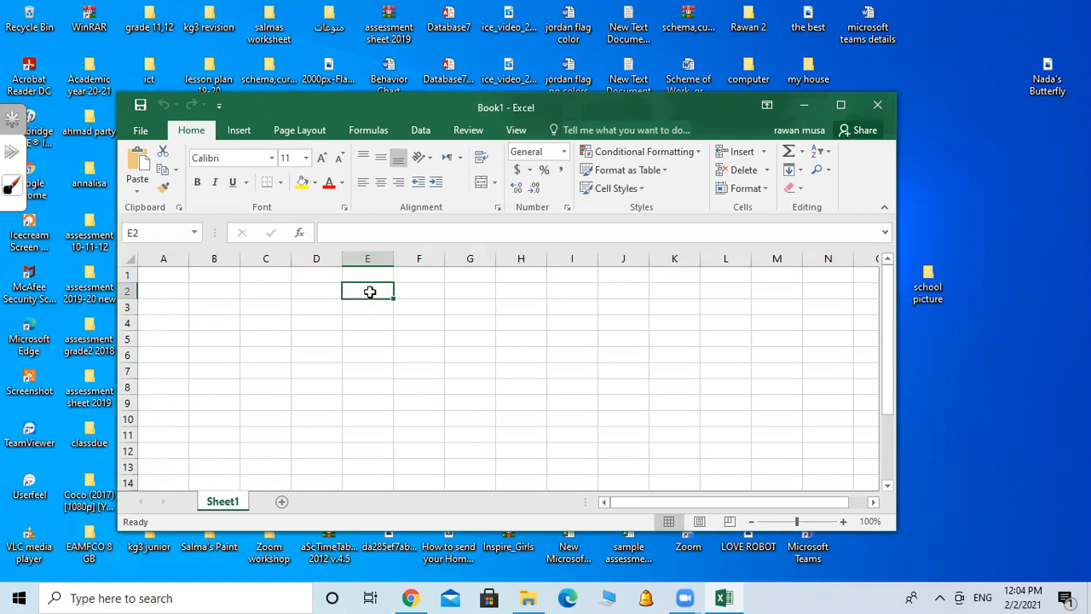
{"action": "mouse_move", "coordinate": [371, 293]}
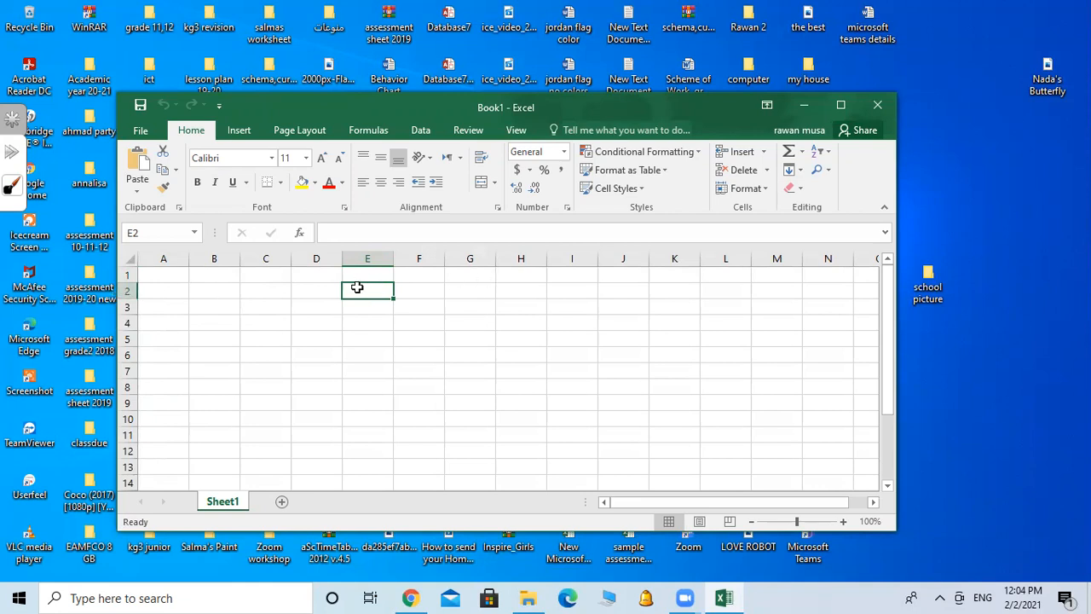
{"action": "left_click", "coordinate": [266, 337]}
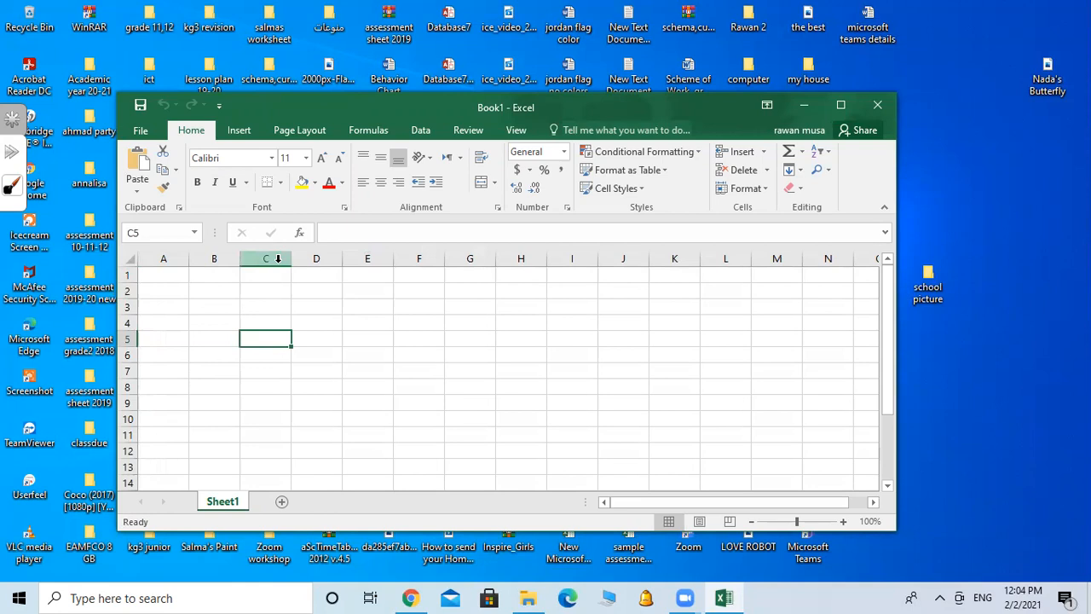
{"action": "mouse_move", "coordinate": [286, 321]}
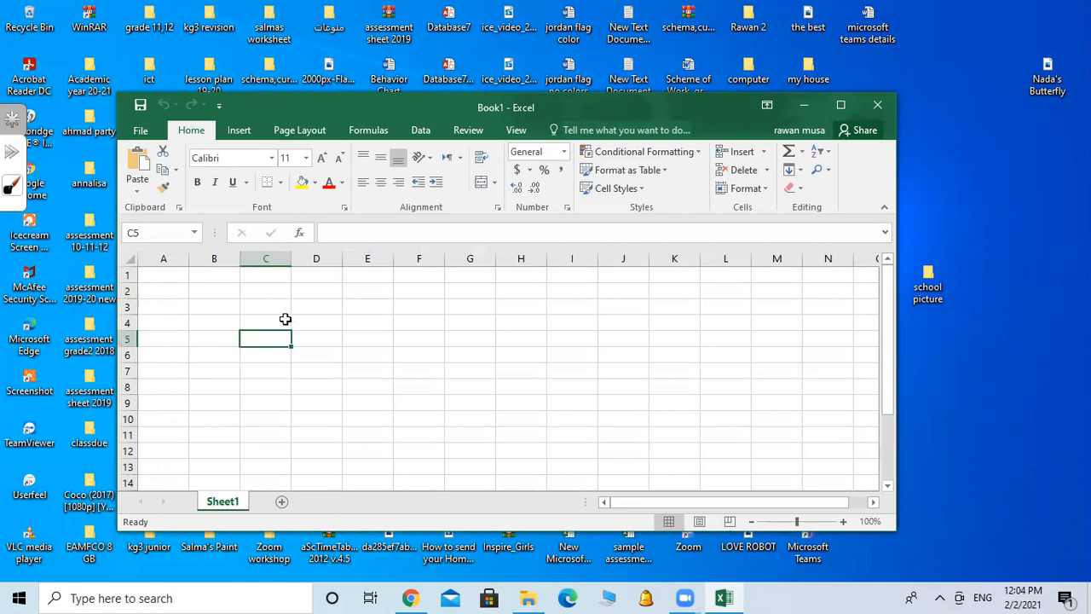
{"action": "mouse_move", "coordinate": [655, 198]}
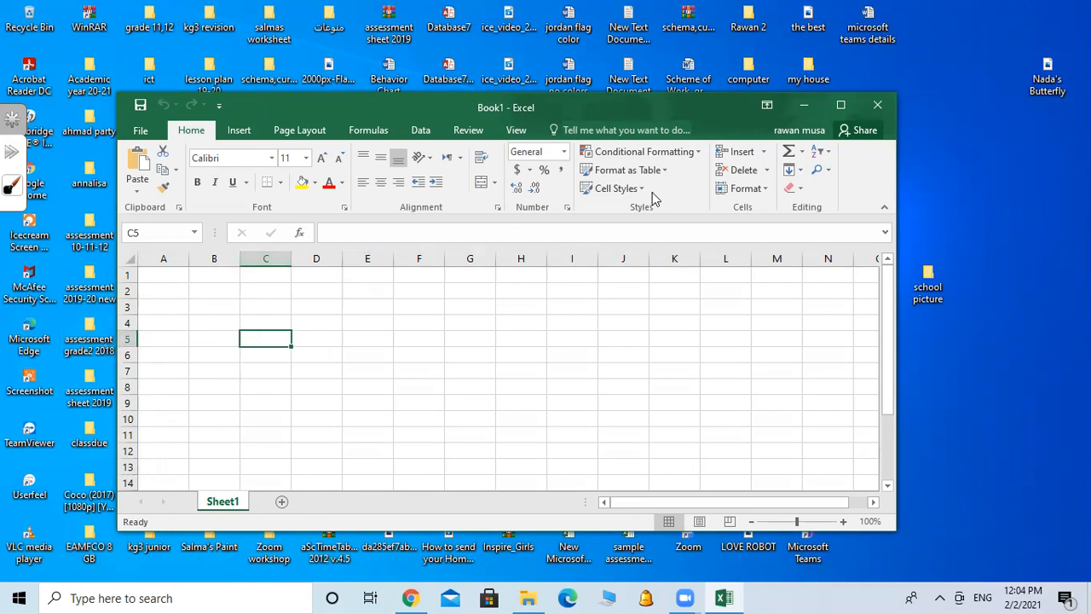
{"action": "mouse_move", "coordinate": [177, 276]}
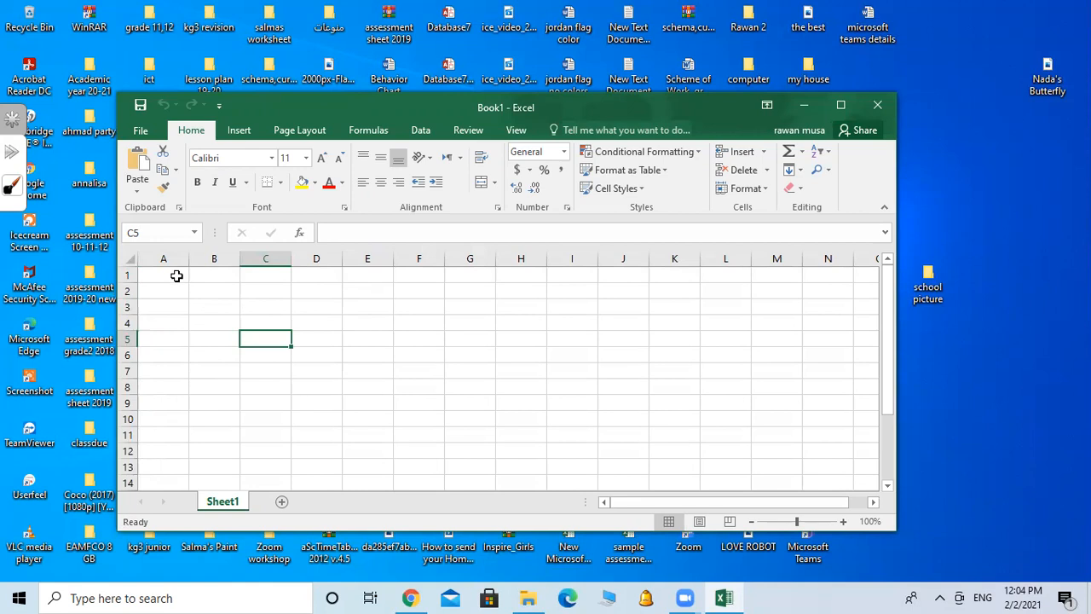
Enter the Month heading in A1 with January and July listed below it.
{"action": "left_click", "coordinate": [164, 274]}
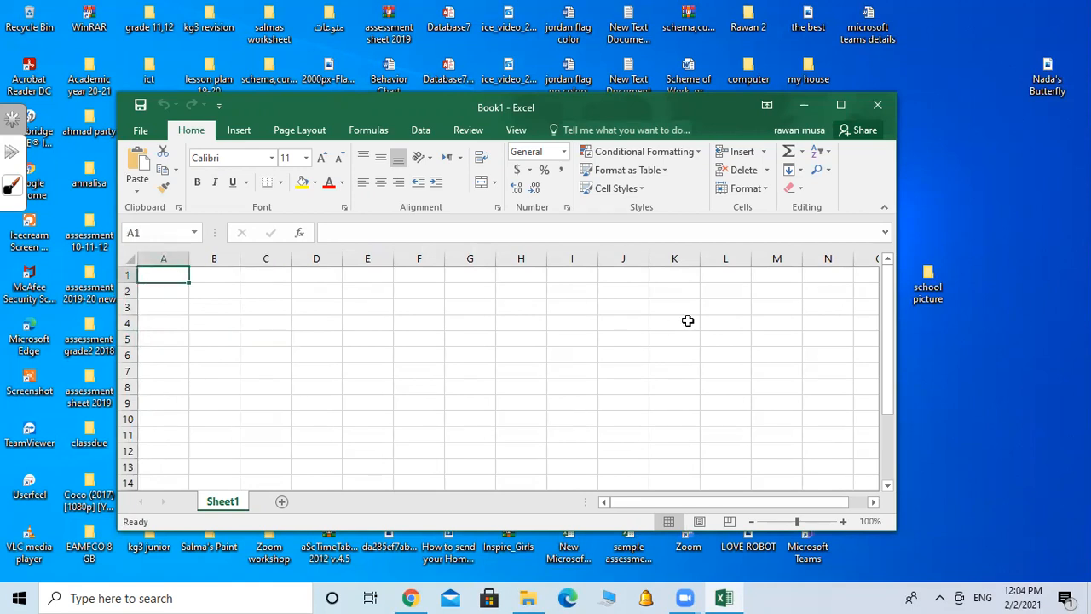
{"action": "type", "text": "M"}
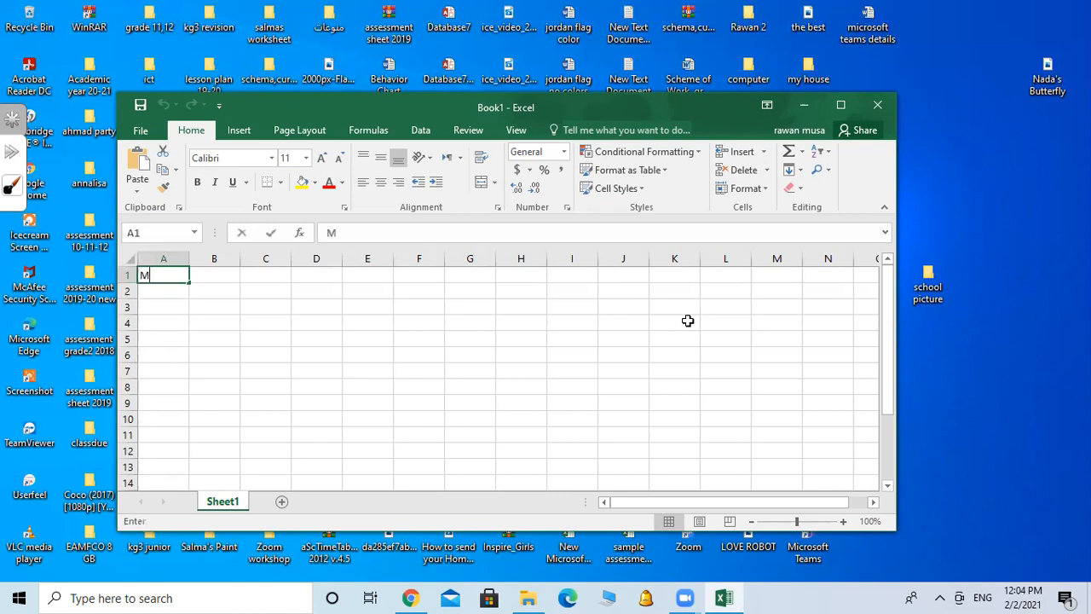
{"action": "type", "text": "onth"}
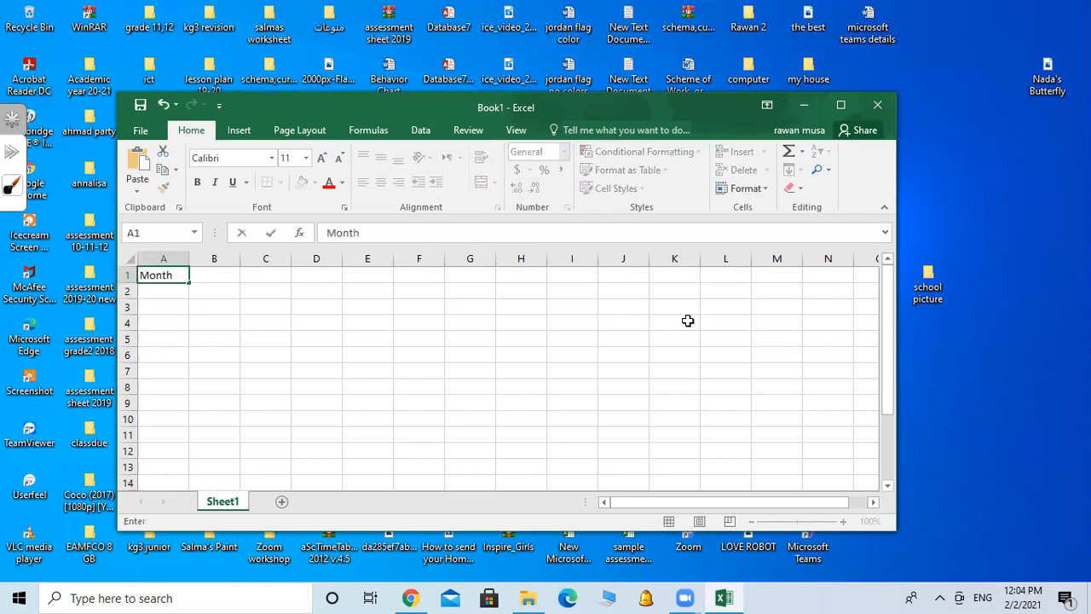
{"action": "type", "text": "J"}
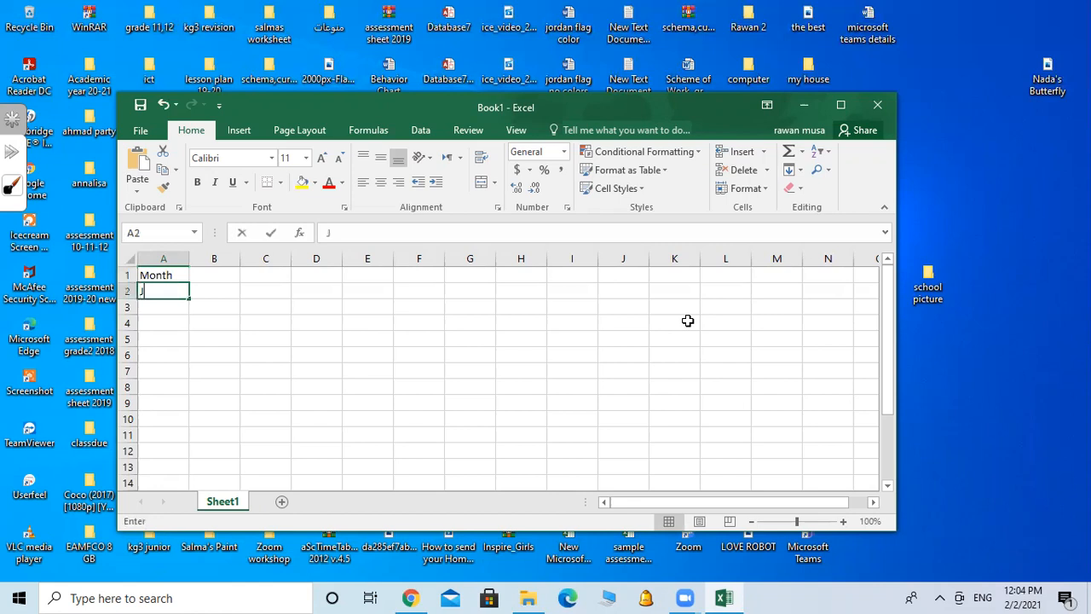
{"action": "type", "text": "anuary"}
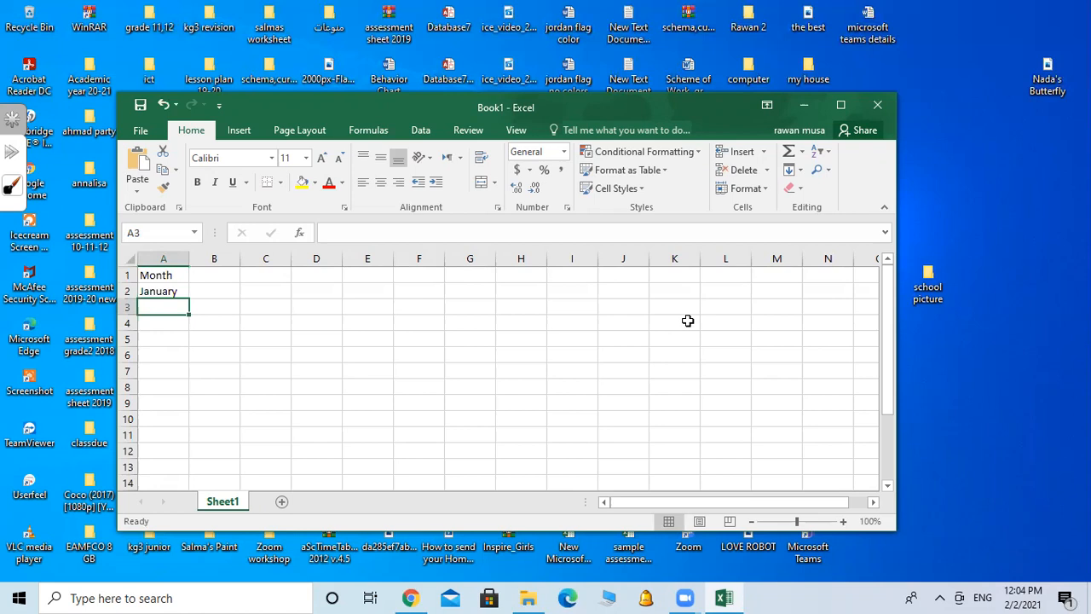
{"action": "type", "text": "July"}
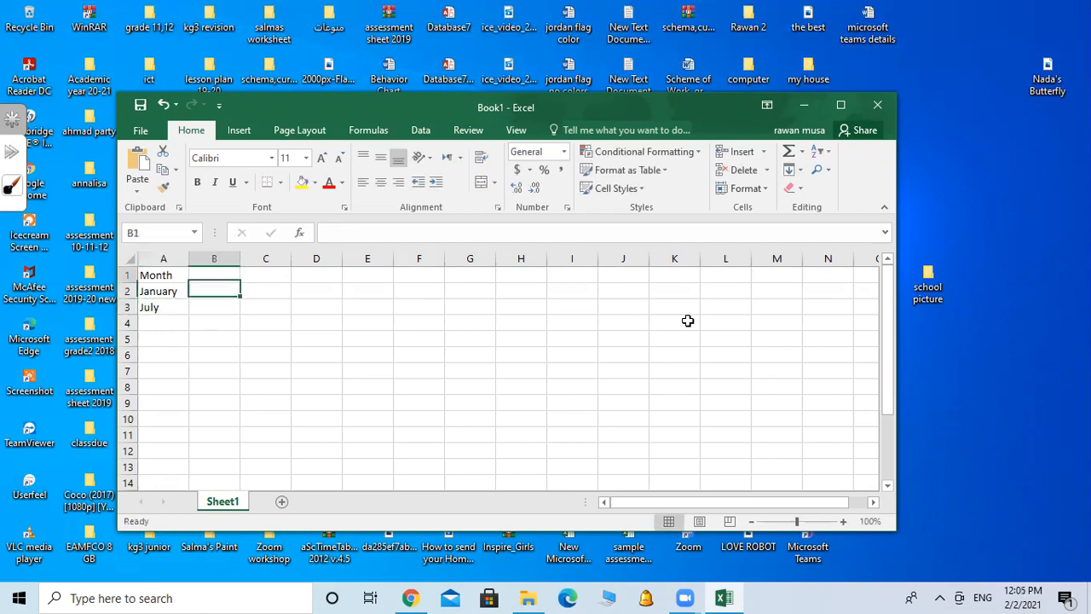
Add the weather headers Rainy, Snowy, Sunny and Cloudy across row 1 from B1.
{"action": "left_click", "coordinate": [214, 274]}
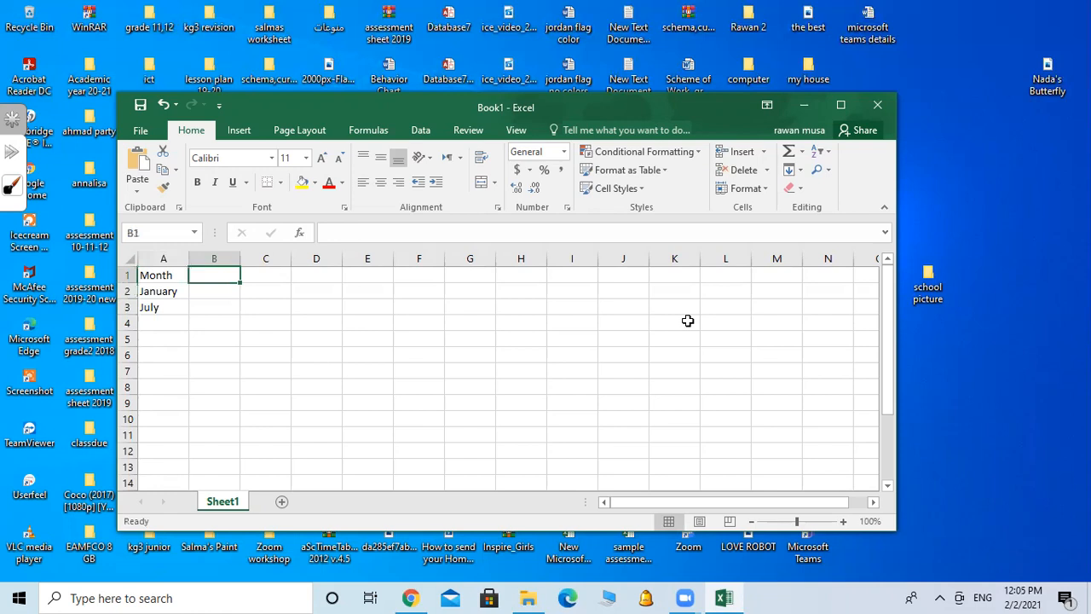
{"action": "type", "text": "Rainy"}
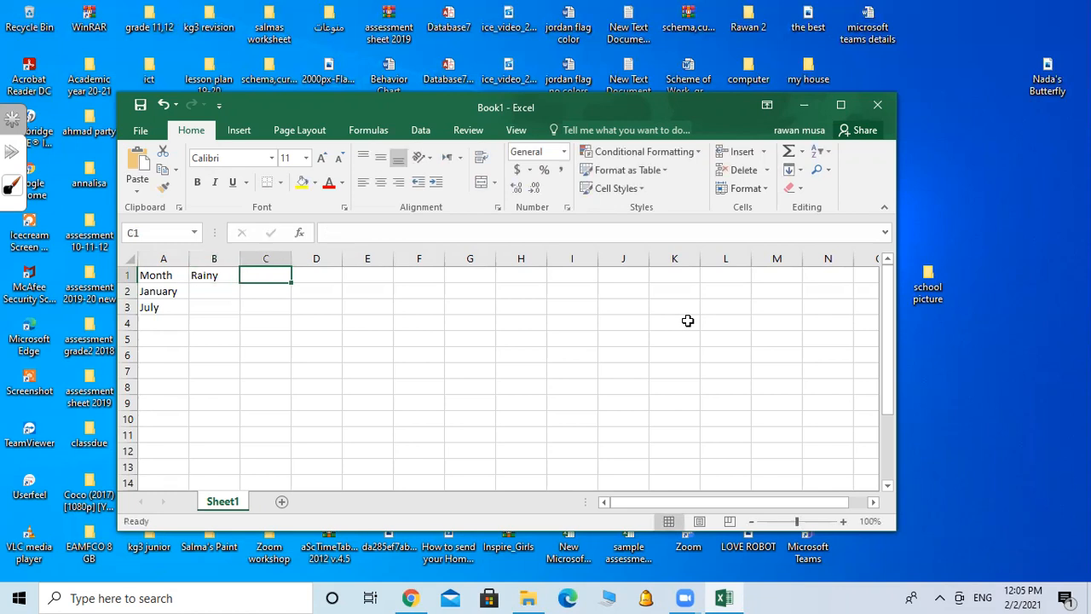
{"action": "type", "text": "Snowy"}
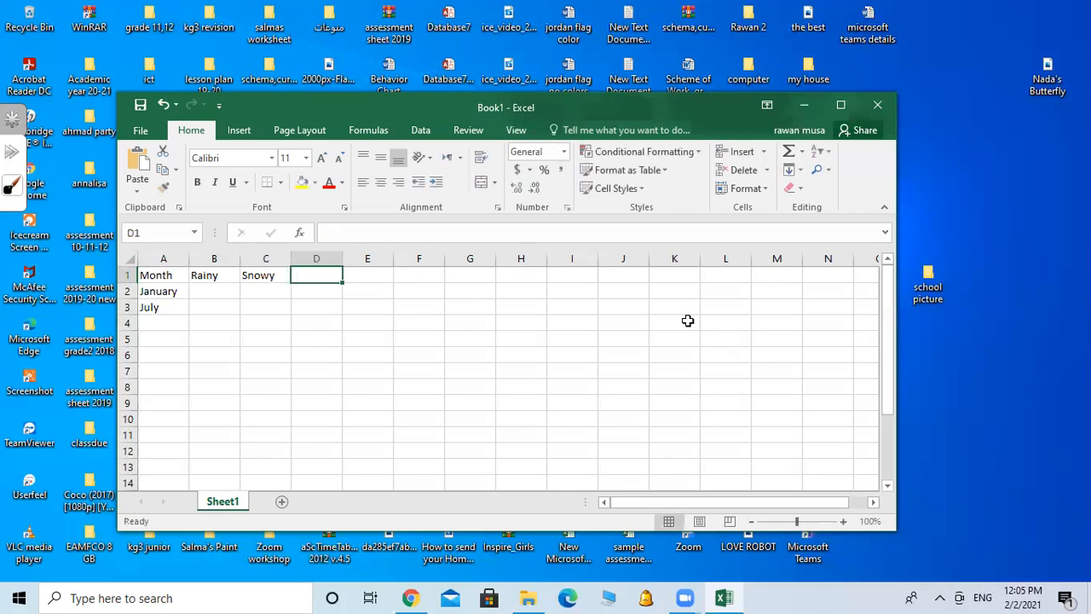
{"action": "type", "text": "Sunny"}
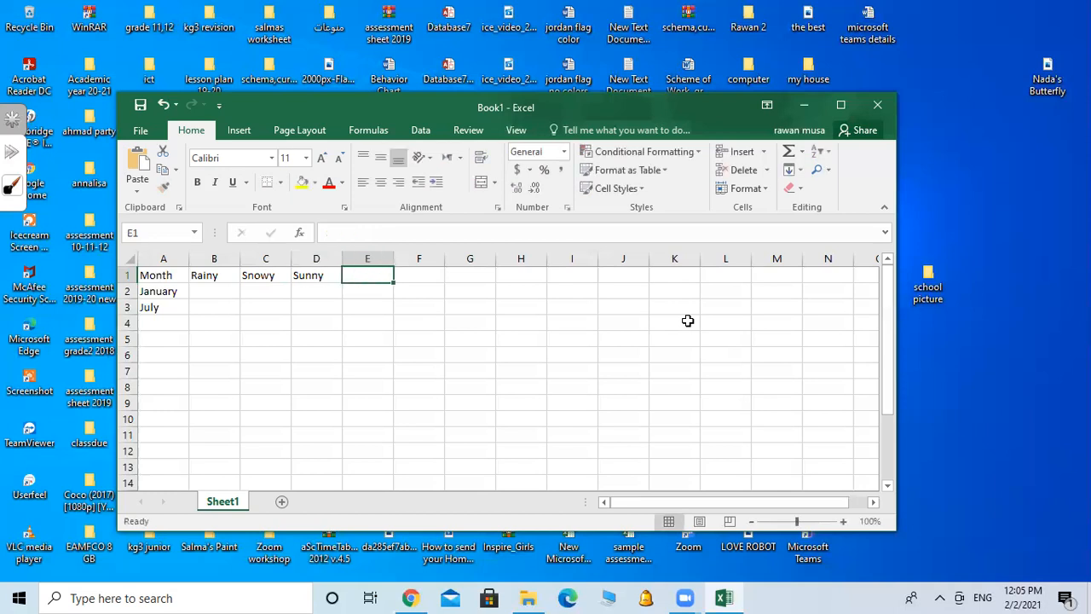
{"action": "type", "text": "Cloudy"}
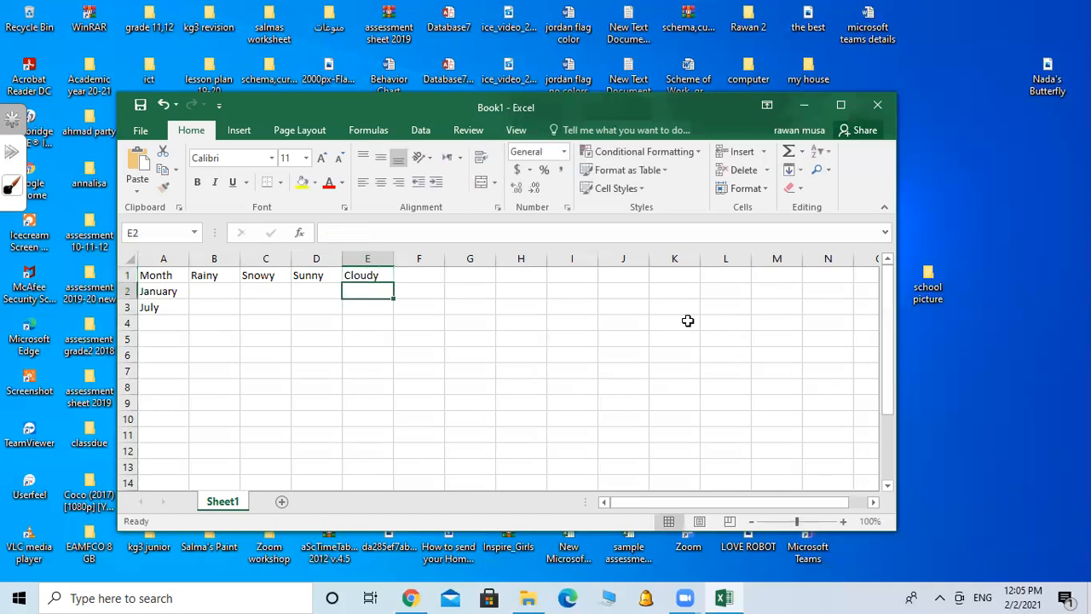
Enter January's counts 5, 14, 12, 19 and July's 4, 0, 26, 5 into columns B–E.
{"action": "type", "text": "19"}
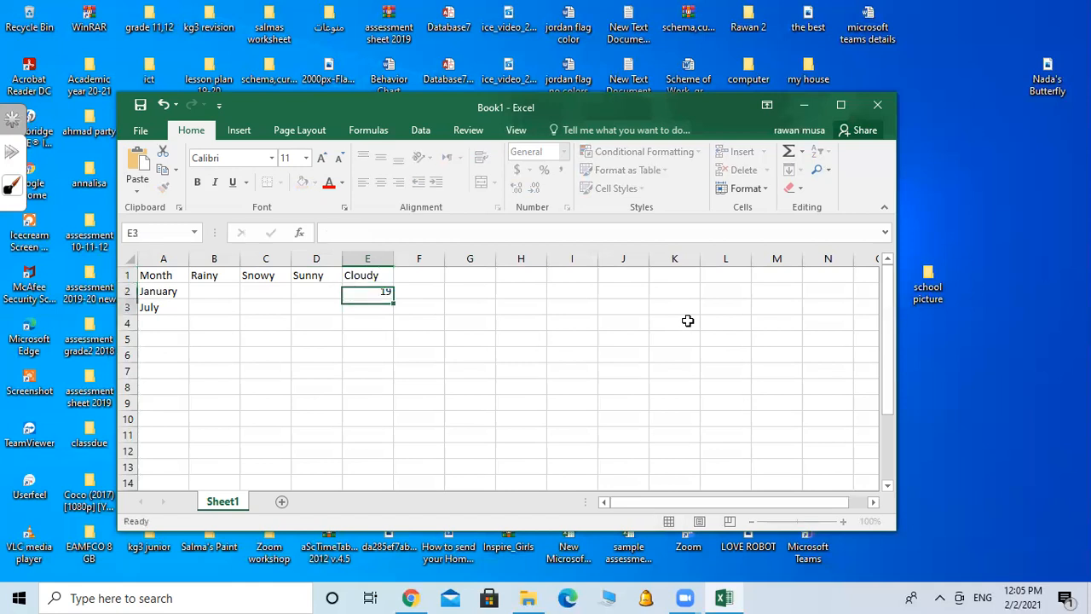
{"action": "type", "text": "5"}
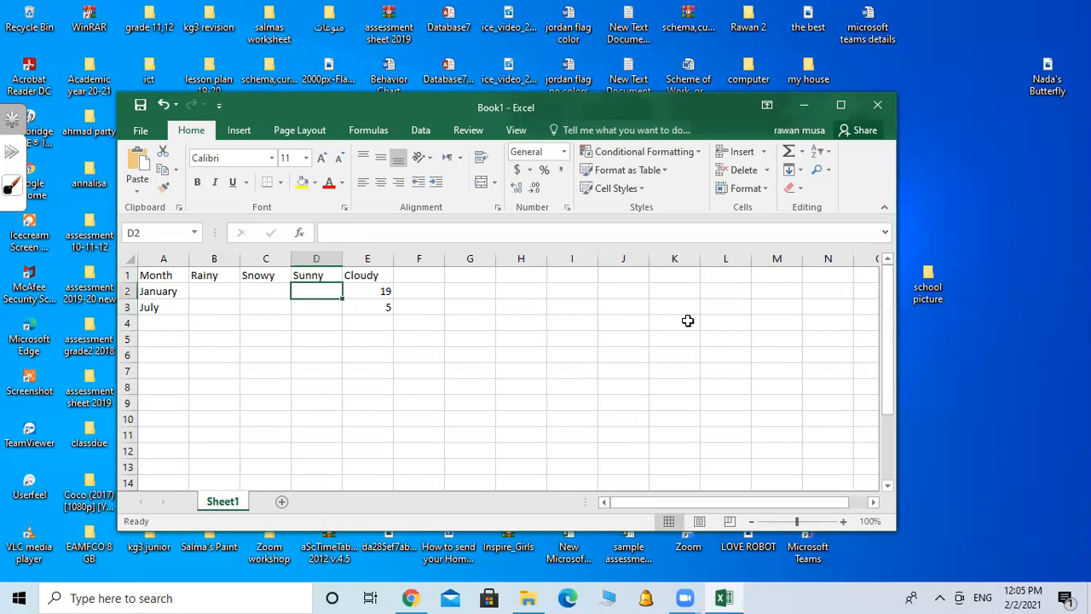
{"action": "type", "text": "12"}
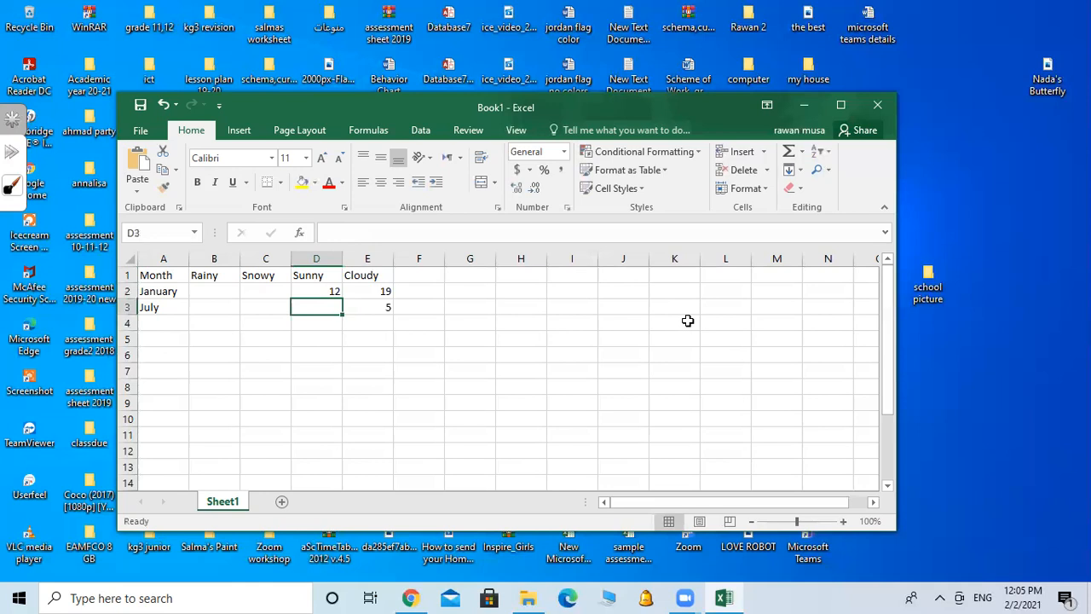
{"action": "type", "text": "26"}
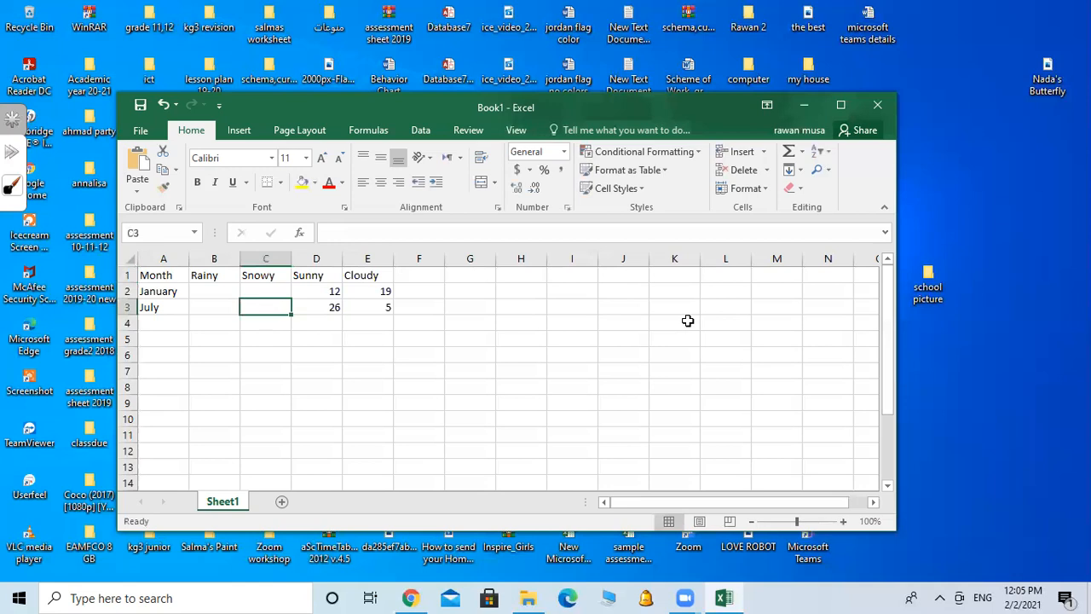
{"action": "type", "text": "0"}
{"action": "left_click", "coordinate": [266, 292]}
{"action": "type", "text": "14"}
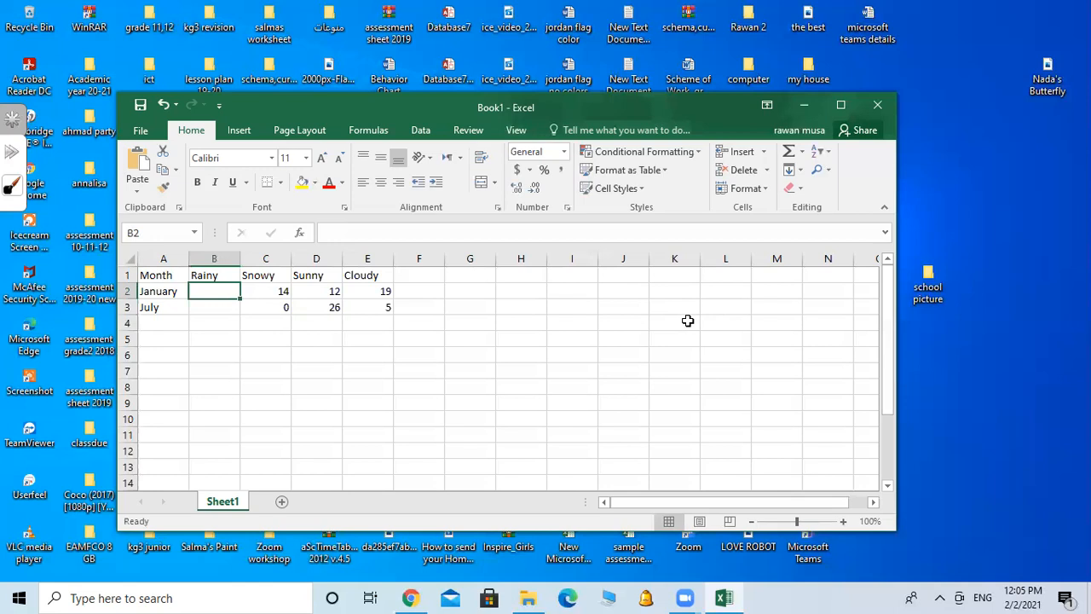
{"action": "type", "text": "5"}
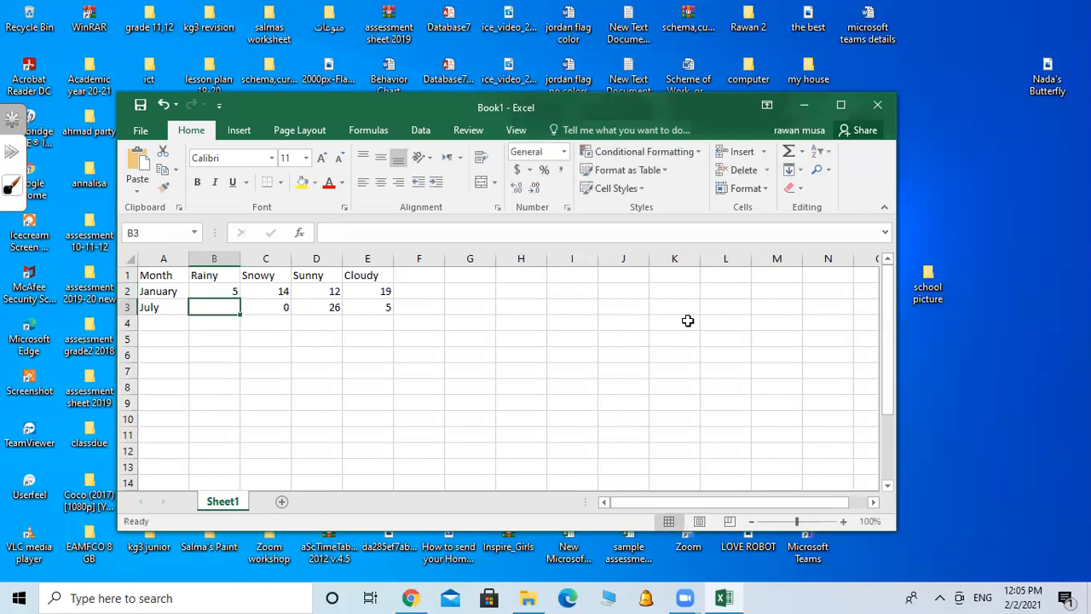
{"action": "type", "text": "4"}
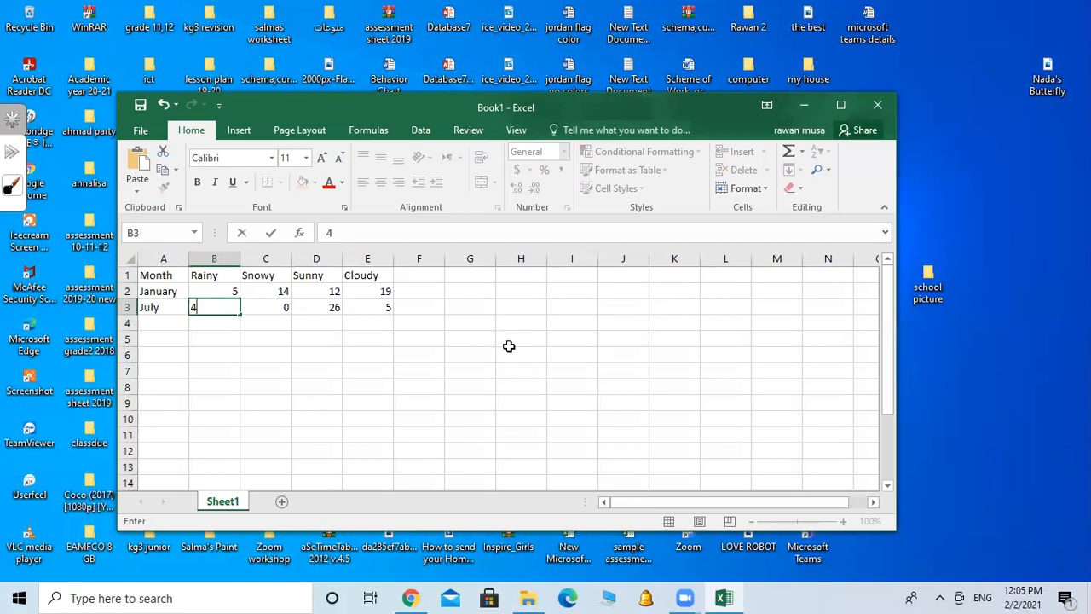
{"action": "mouse_move", "coordinate": [544, 376]}
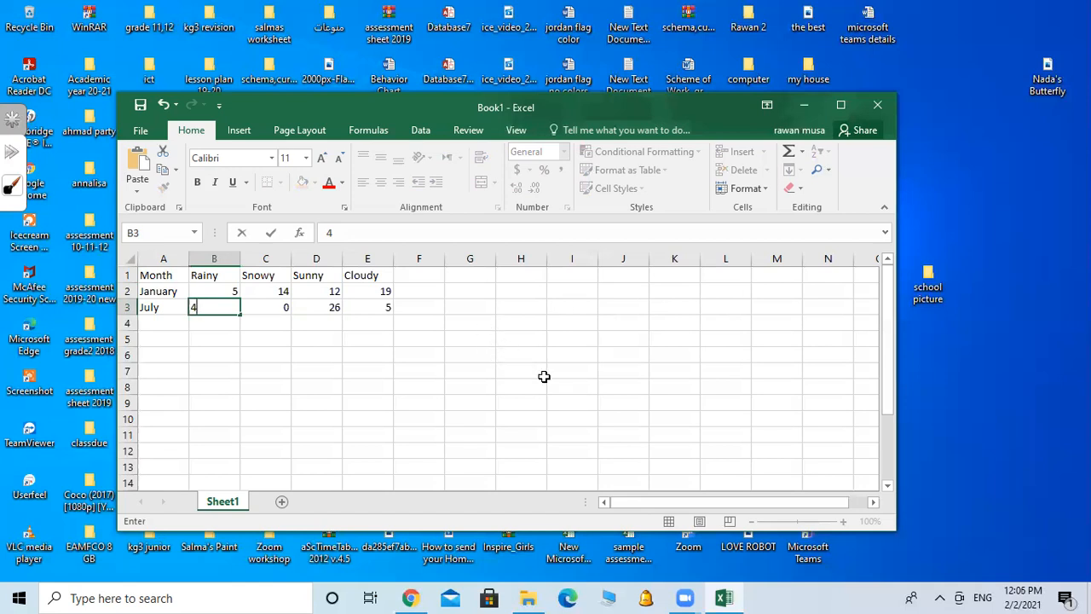
{"action": "mouse_move", "coordinate": [665, 362]}
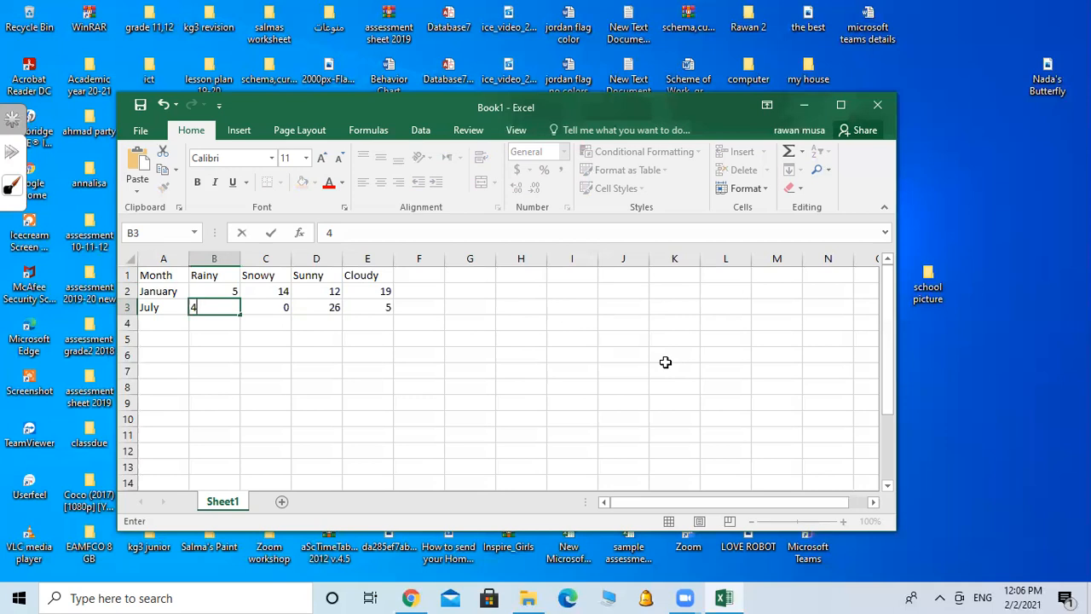
{"action": "left_click", "coordinate": [266, 275]}
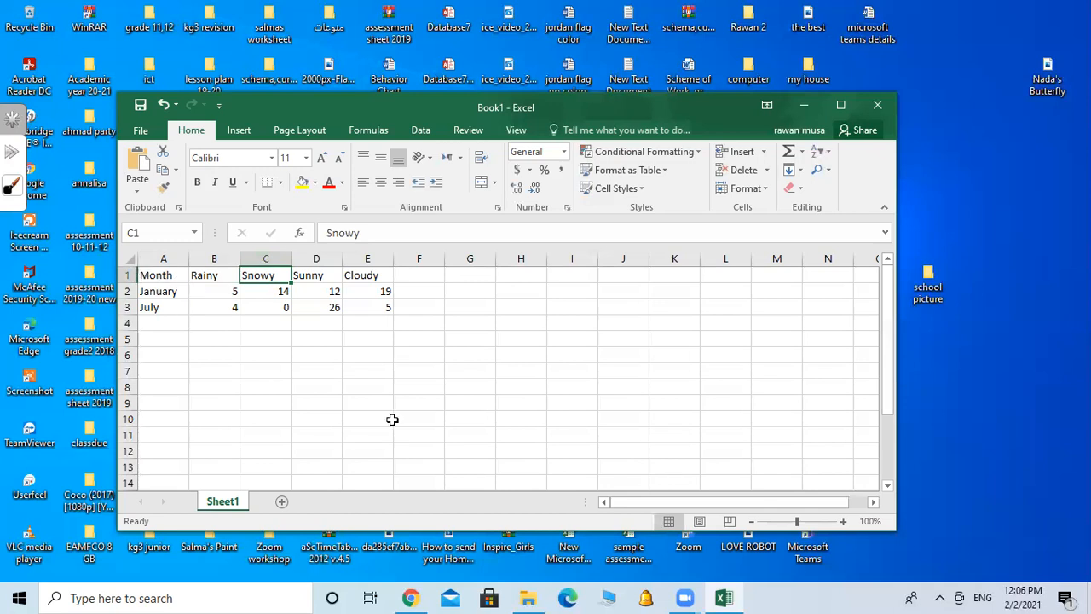
{"action": "mouse_move", "coordinate": [420, 416]}
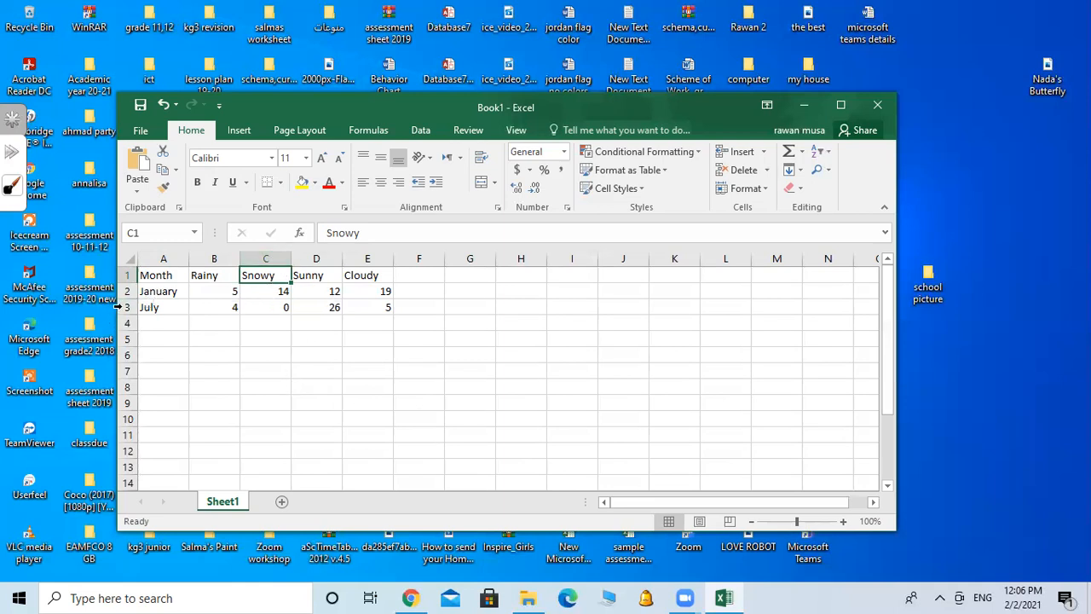
{"action": "left_click", "coordinate": [266, 306]}
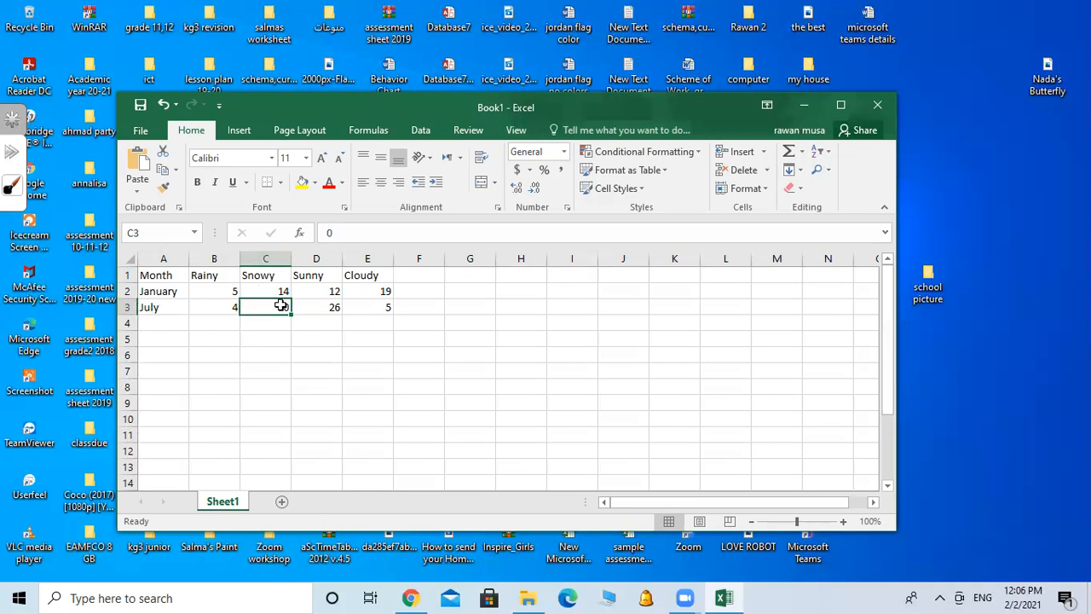
{"action": "type", "text": "0"}
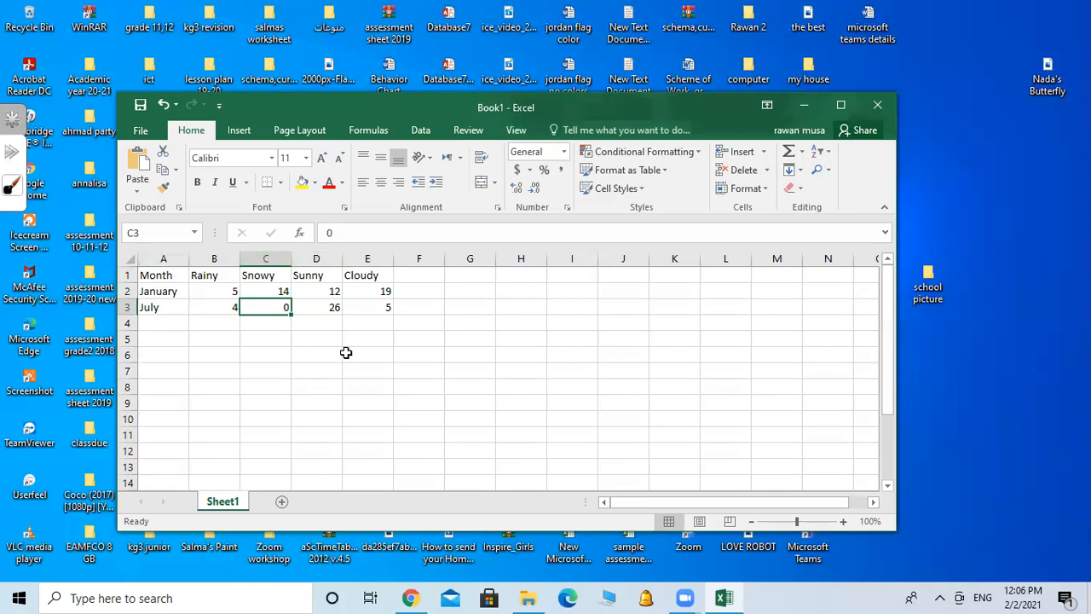
{"action": "mouse_move", "coordinate": [382, 273]}
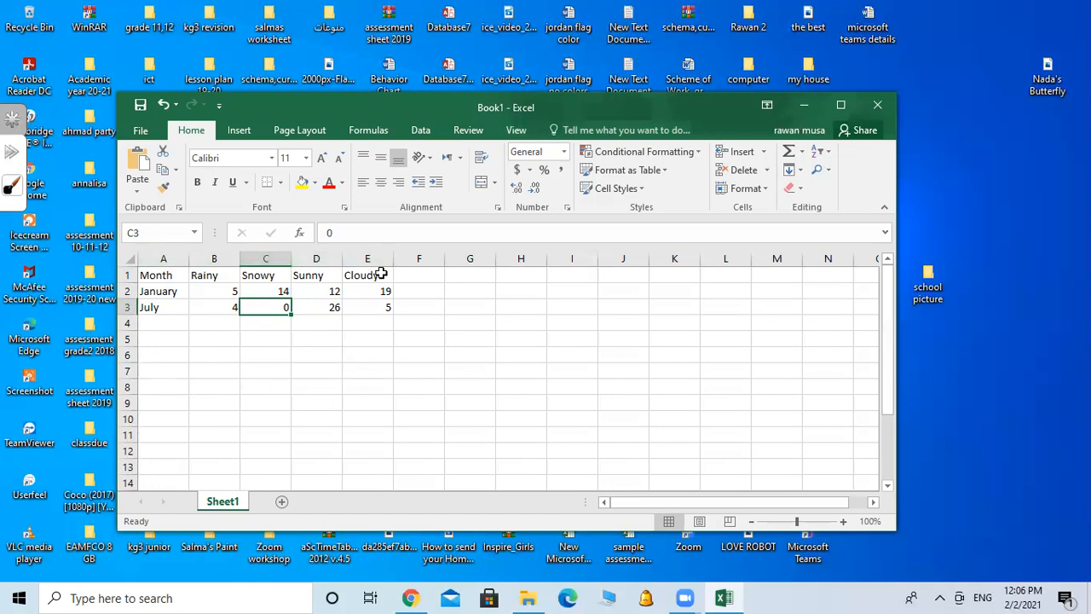
{"action": "mouse_move", "coordinate": [181, 274]}
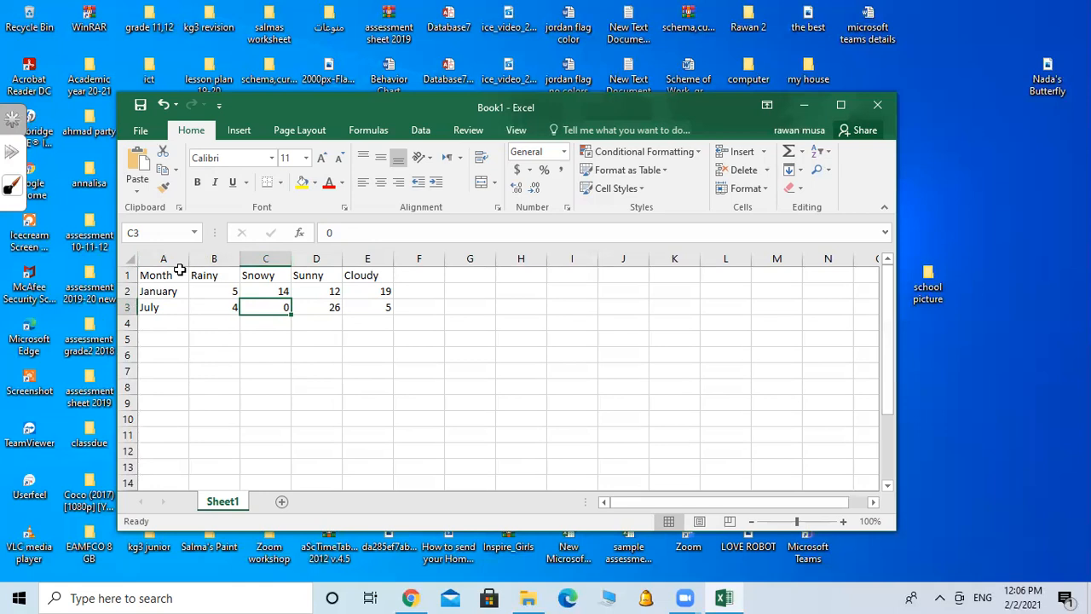
{"action": "left_click", "coordinate": [163, 259]}
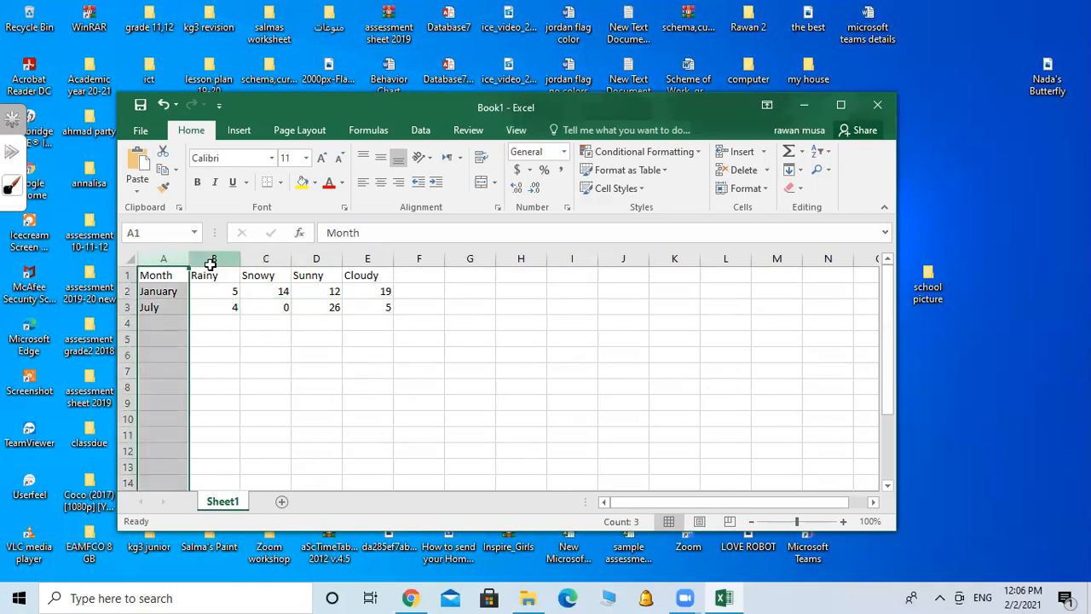
{"action": "left_click", "coordinate": [317, 259]}
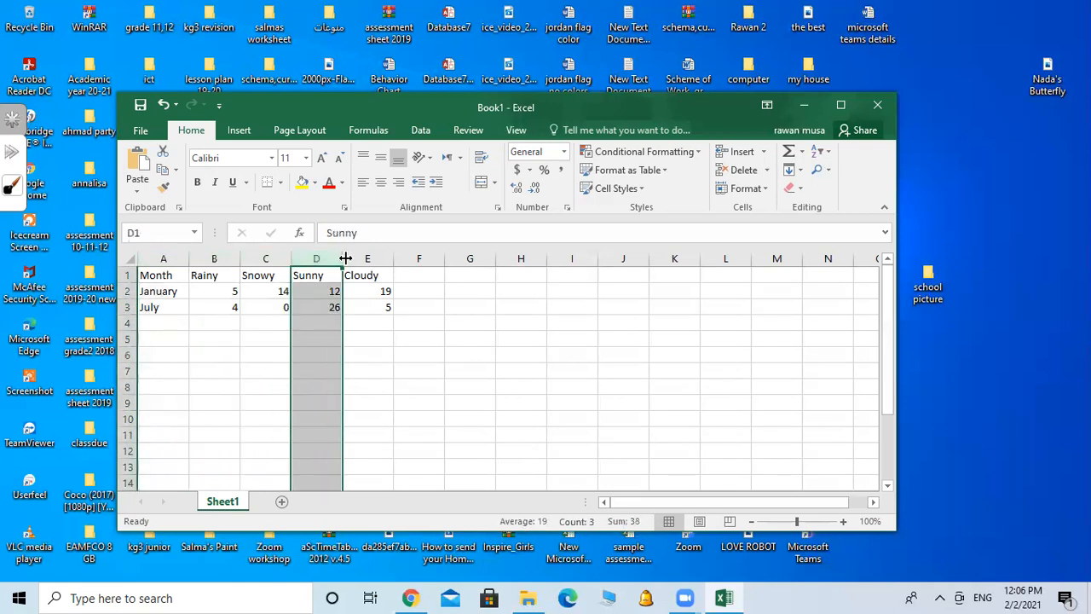
{"action": "left_click", "coordinate": [368, 274]}
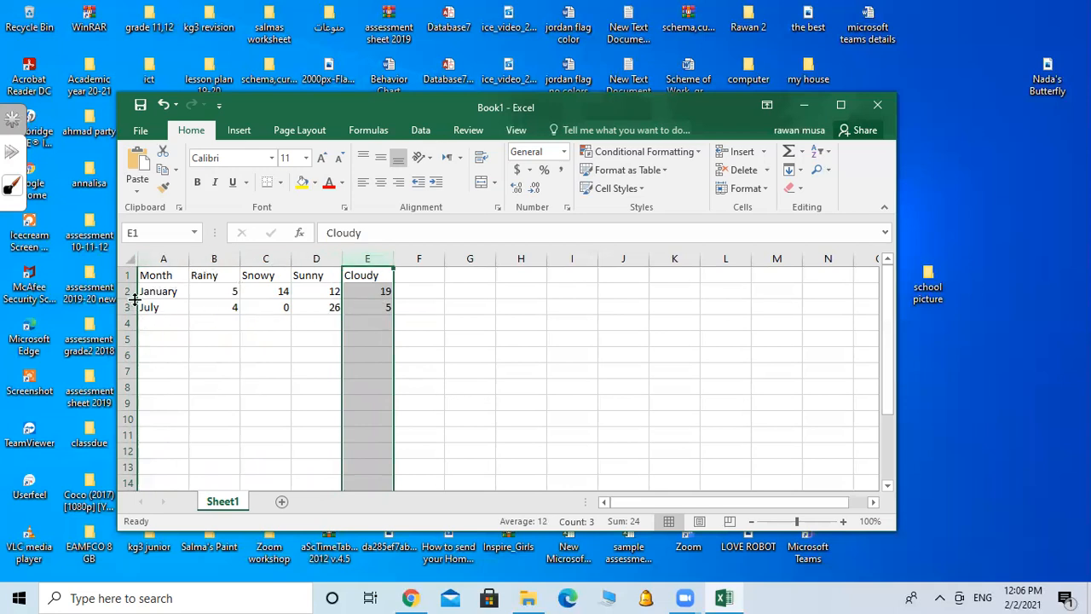
{"action": "mouse_move", "coordinate": [199, 361]}
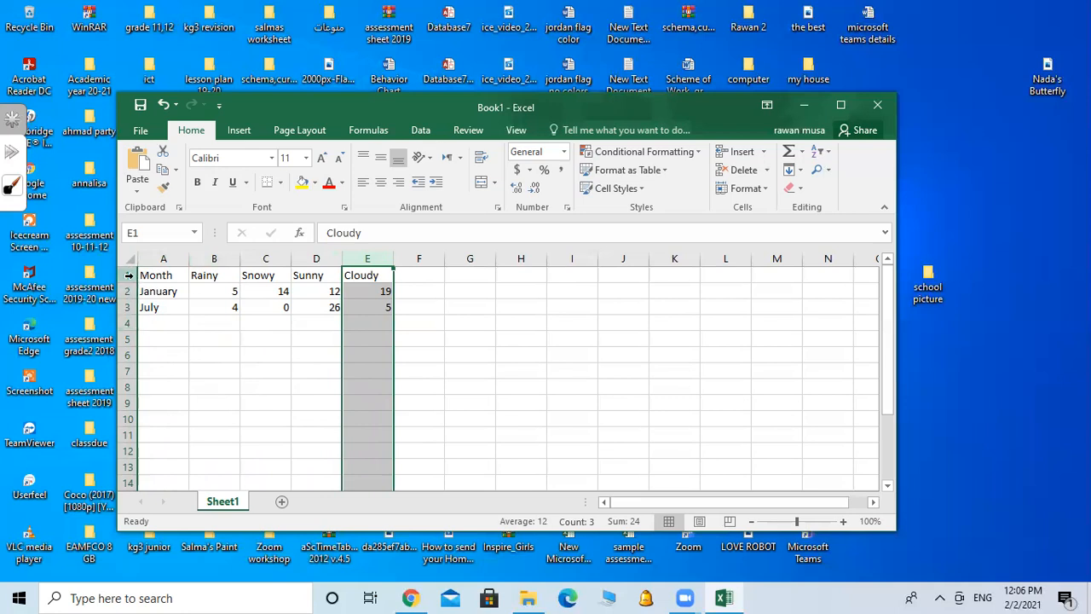
{"action": "left_click", "coordinate": [149, 307]}
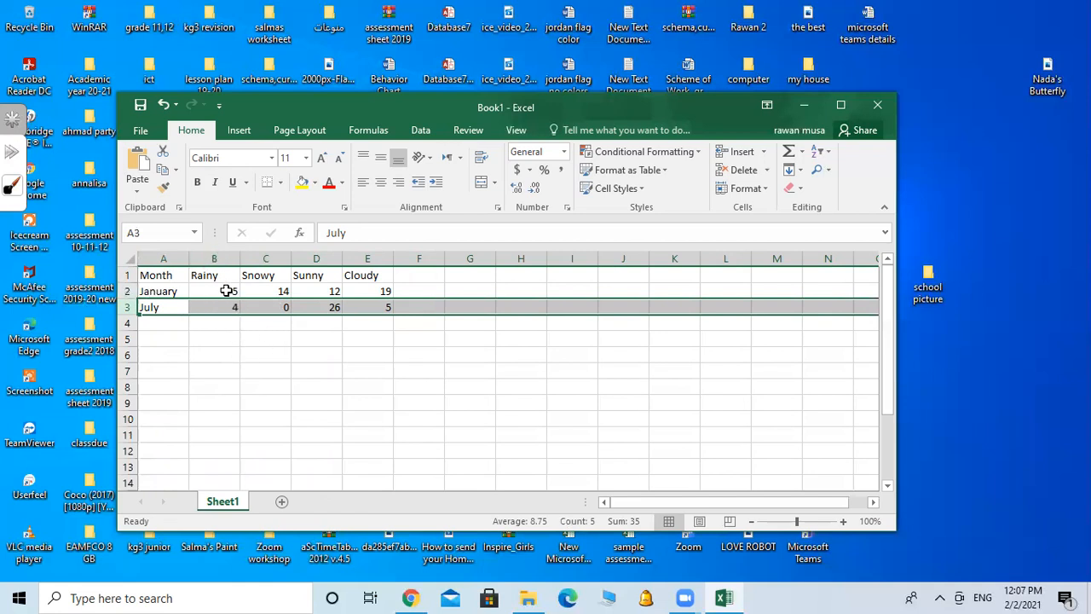
Retype January's Rainy count in B2 as 10 instead of 5.
{"action": "left_click", "coordinate": [214, 290]}
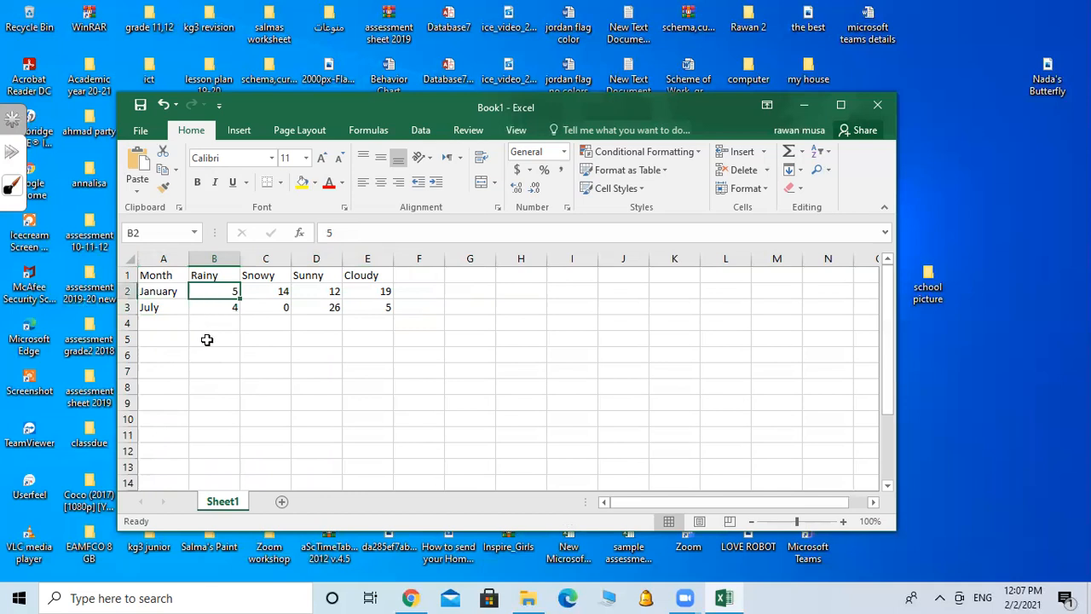
{"action": "mouse_move", "coordinate": [259, 378]}
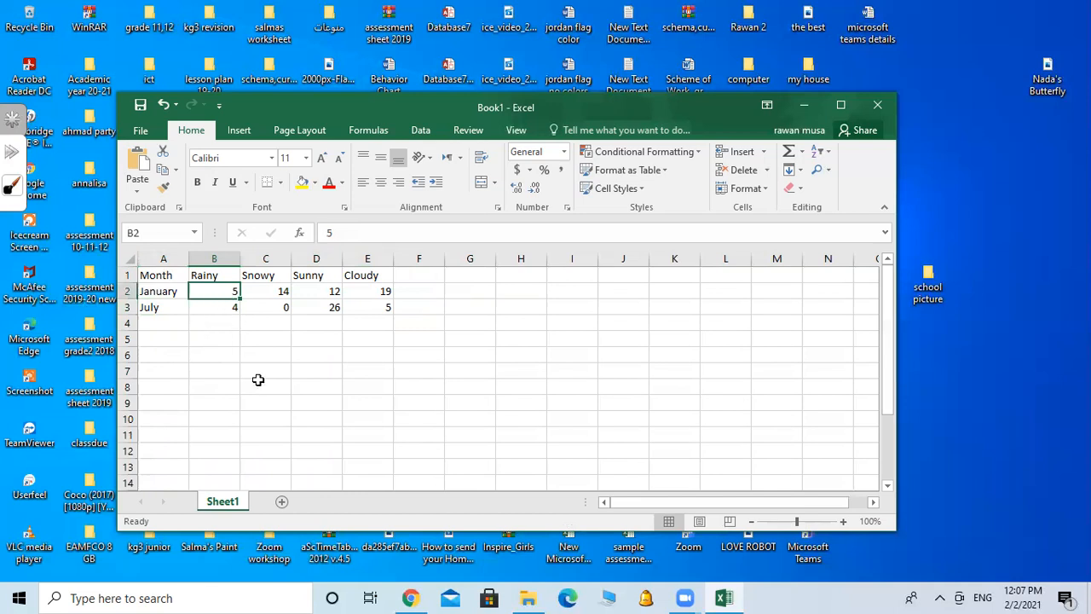
{"action": "mouse_move", "coordinate": [264, 378]}
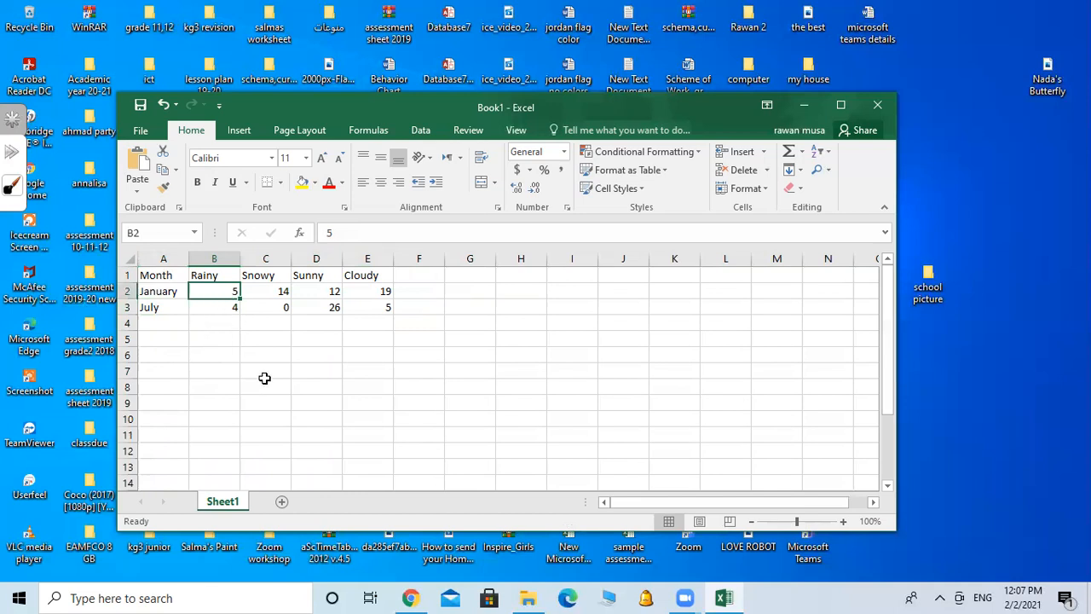
{"action": "type", "text": "10"}
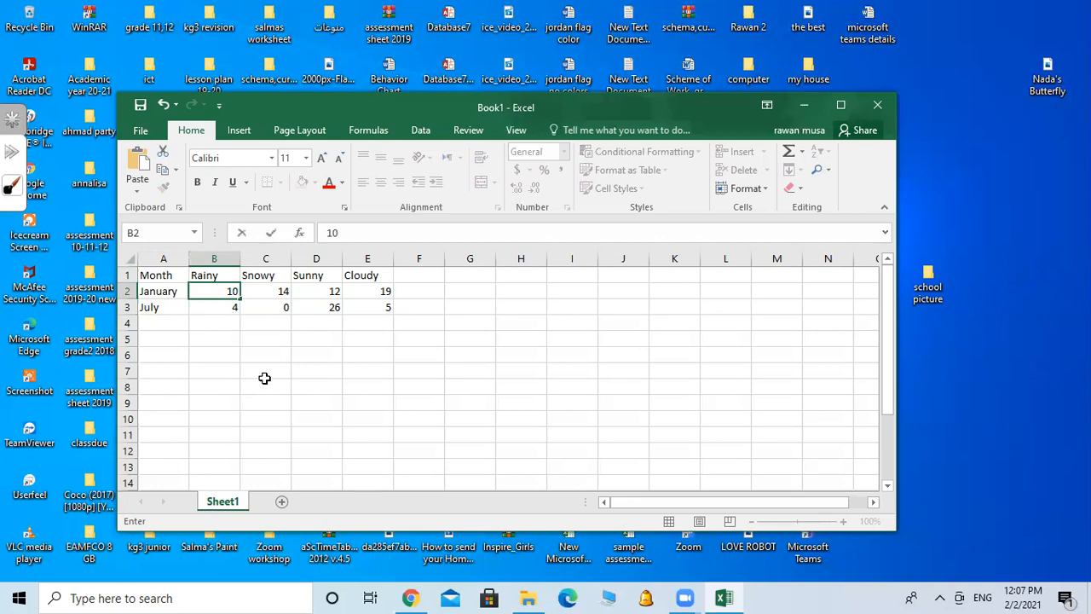
{"action": "mouse_move", "coordinate": [283, 382]}
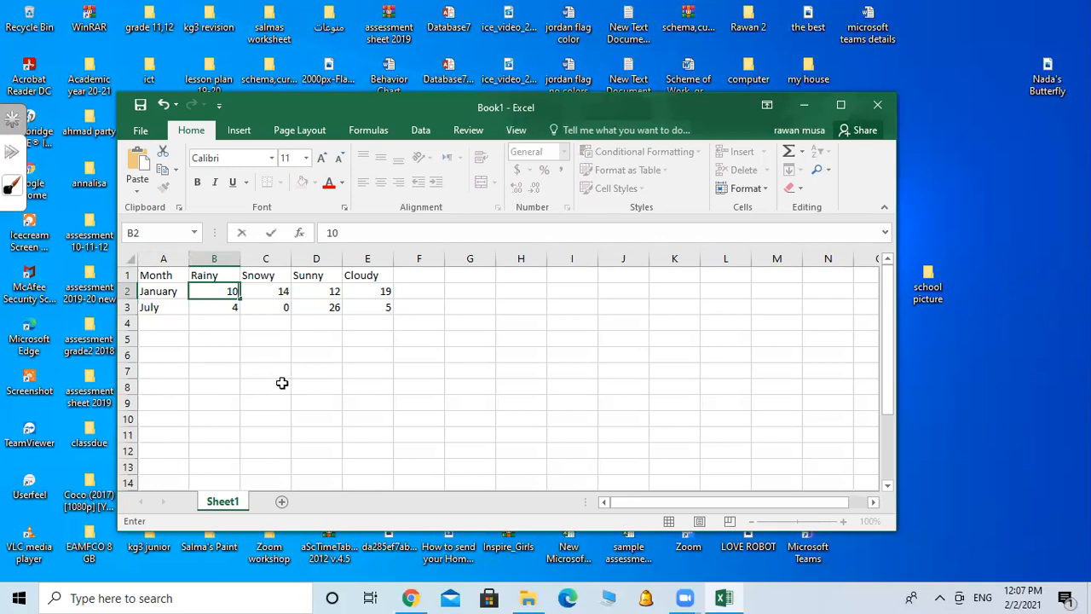
{"action": "mouse_move", "coordinate": [167, 274]}
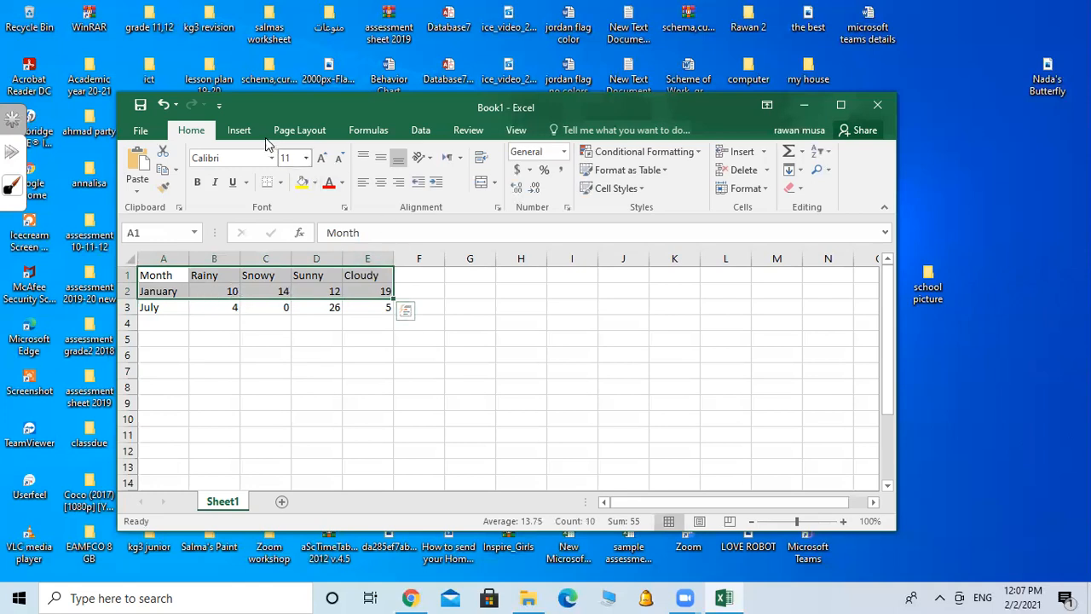
Insert a Clustered Column chart of January's Rainy, Snowy, Sunny and Cloudy counts.
{"action": "left_click", "coordinate": [239, 130]}
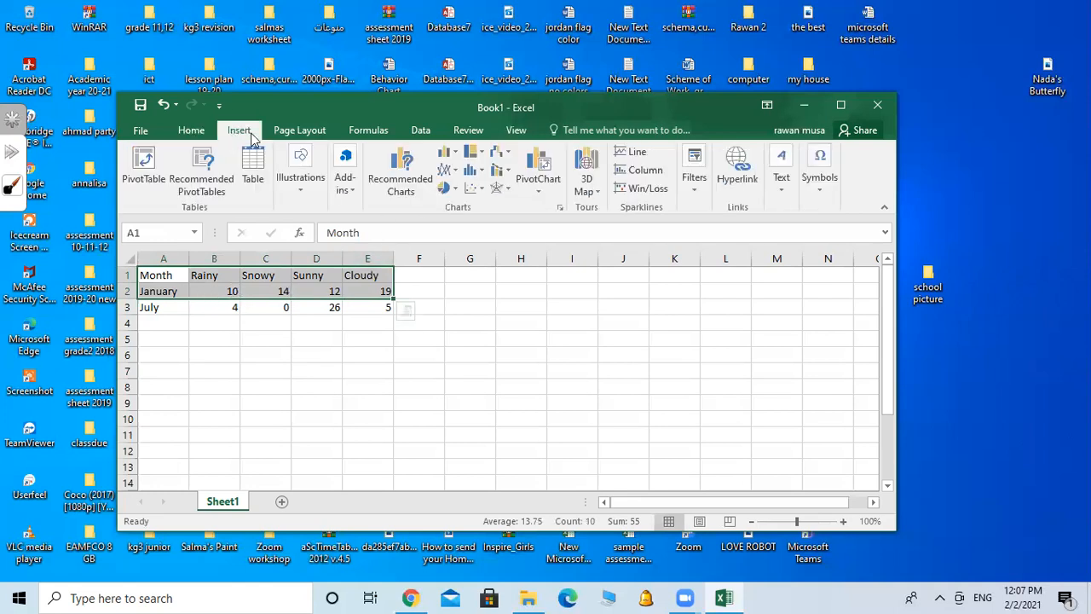
{"action": "mouse_move", "coordinate": [447, 160]}
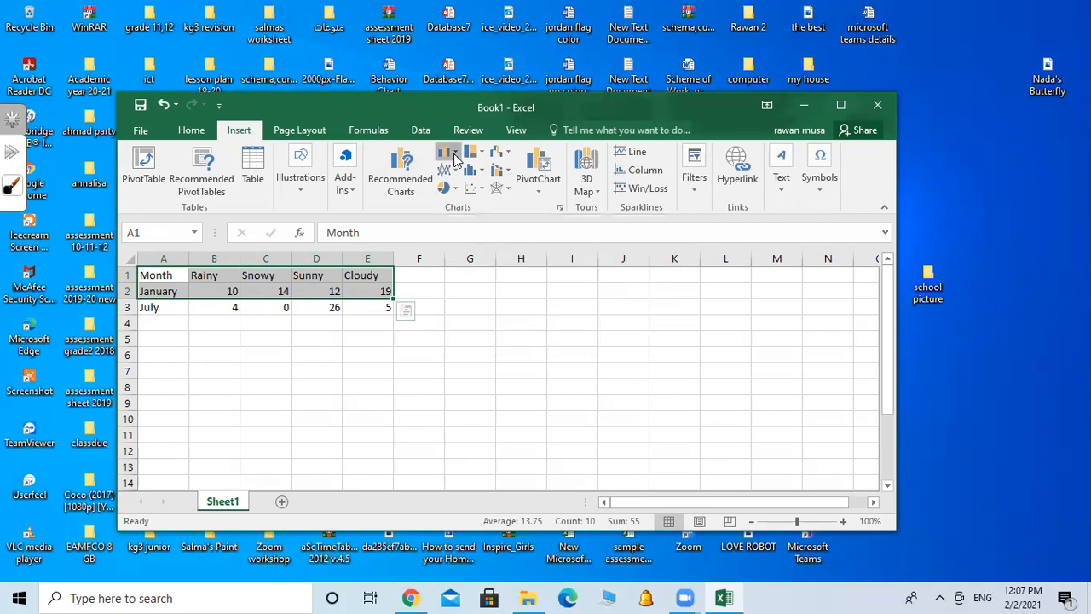
{"action": "left_click", "coordinate": [447, 162]}
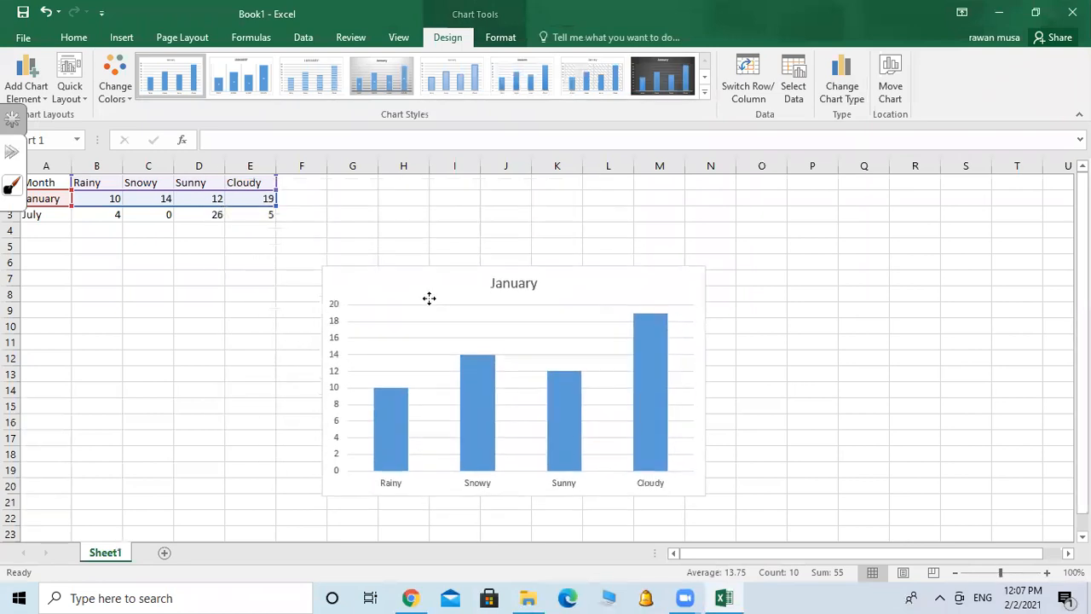
{"action": "left_click", "coordinate": [456, 345]}
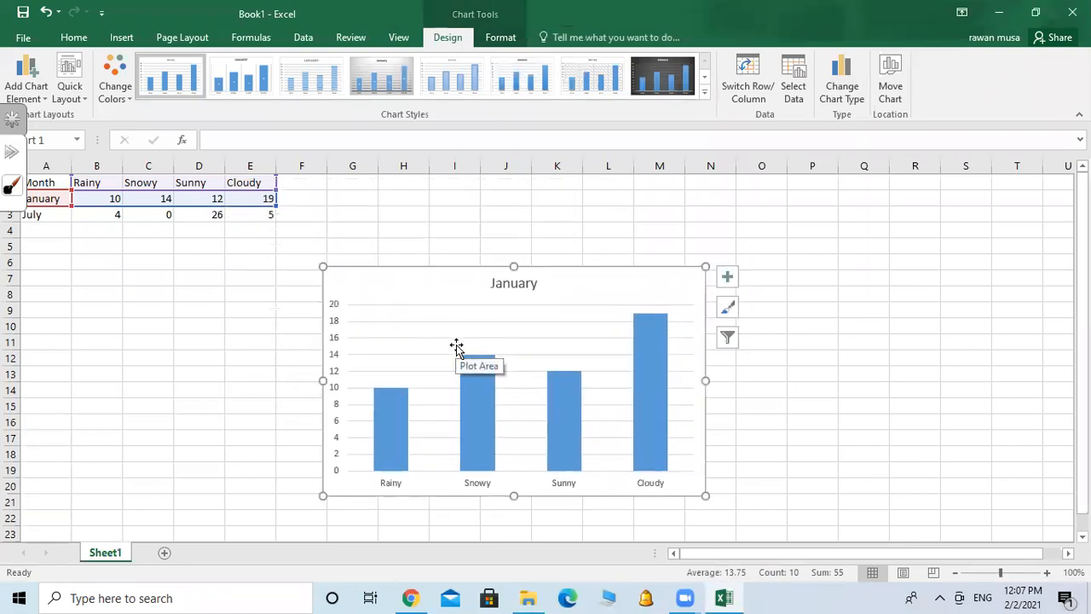
{"action": "mouse_move", "coordinate": [481, 316]}
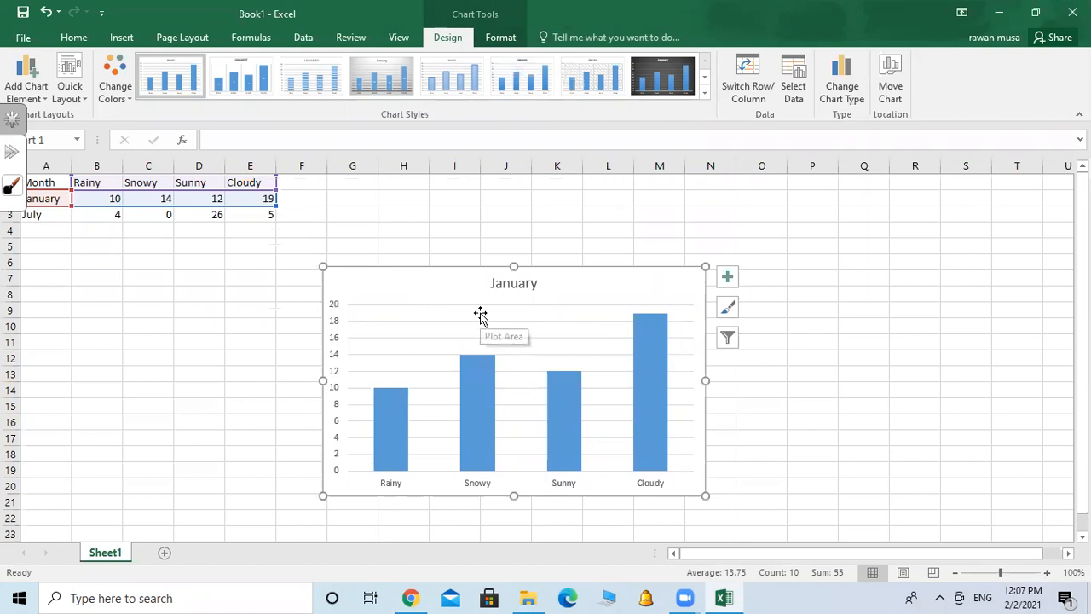
{"action": "mouse_move", "coordinate": [498, 402]}
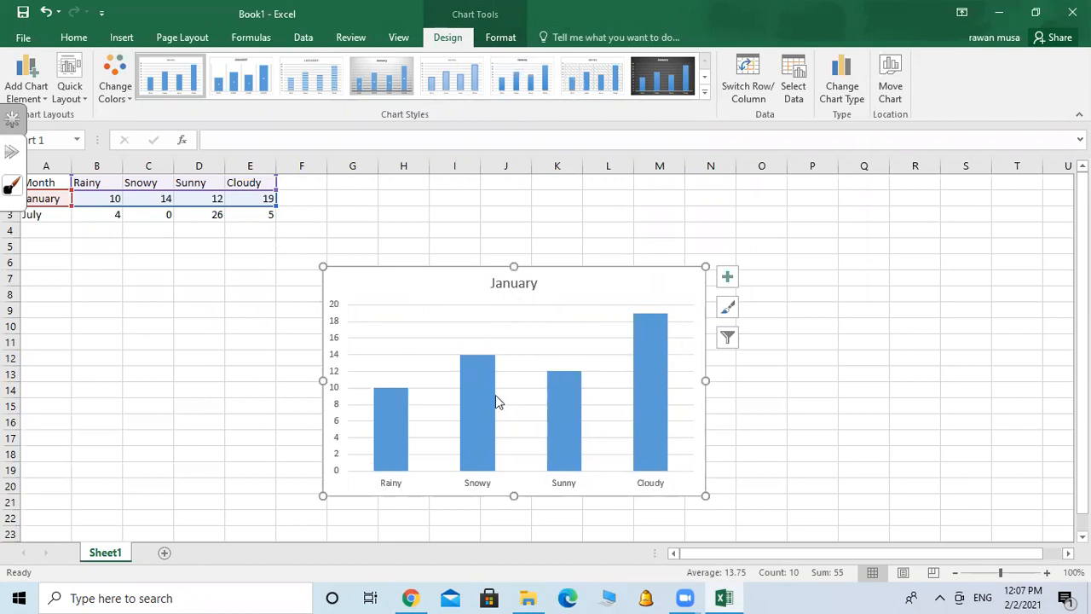
{"action": "mouse_move", "coordinate": [617, 351]}
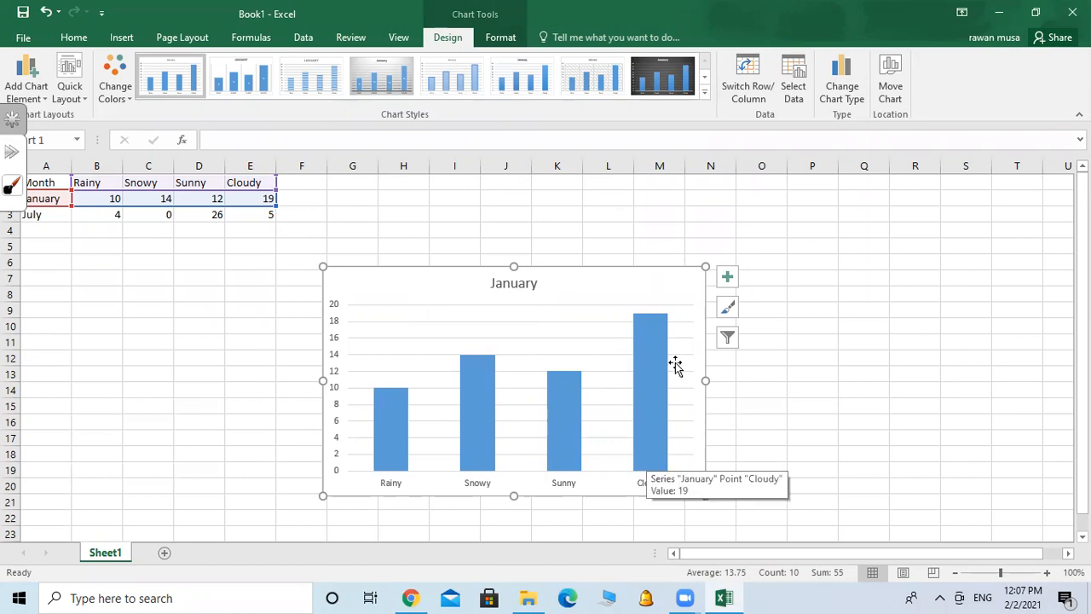
{"action": "mouse_move", "coordinate": [617, 306]}
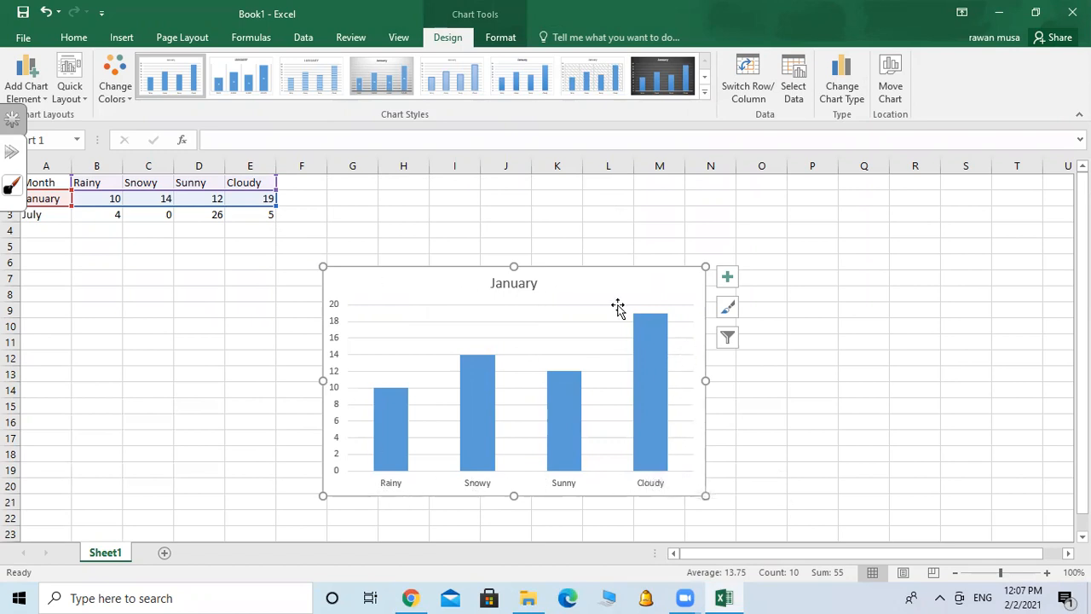
{"action": "mouse_move", "coordinate": [662, 496]}
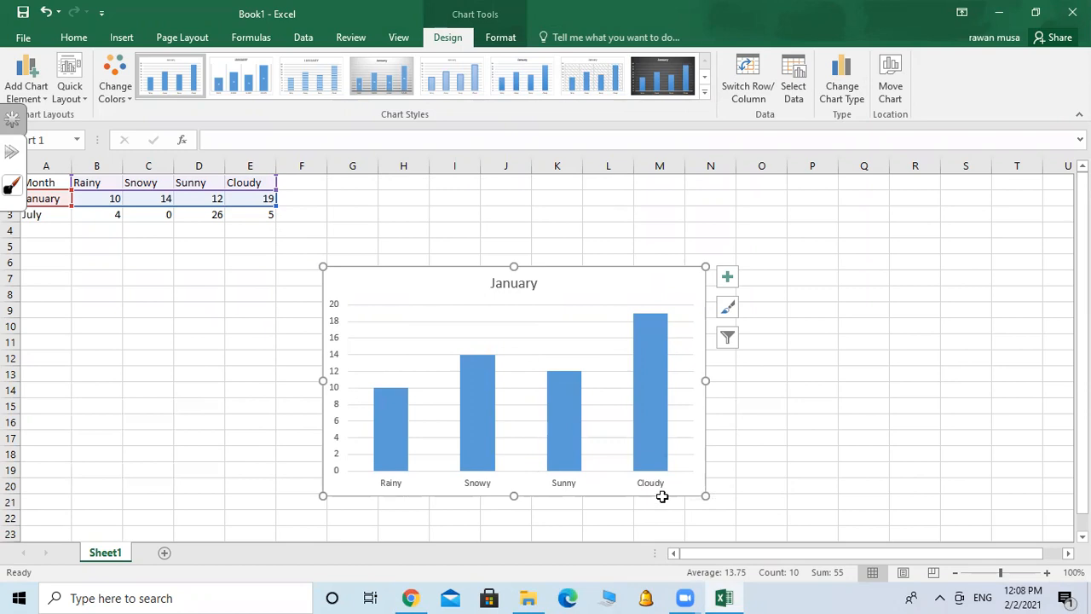
{"action": "mouse_move", "coordinate": [620, 341]}
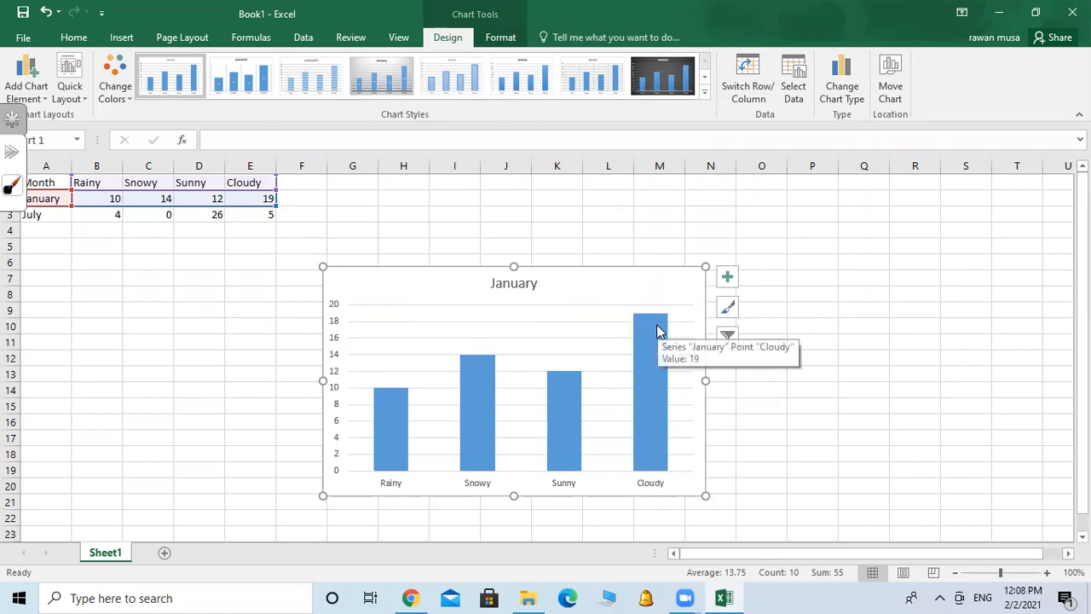
{"action": "mouse_move", "coordinate": [484, 361]}
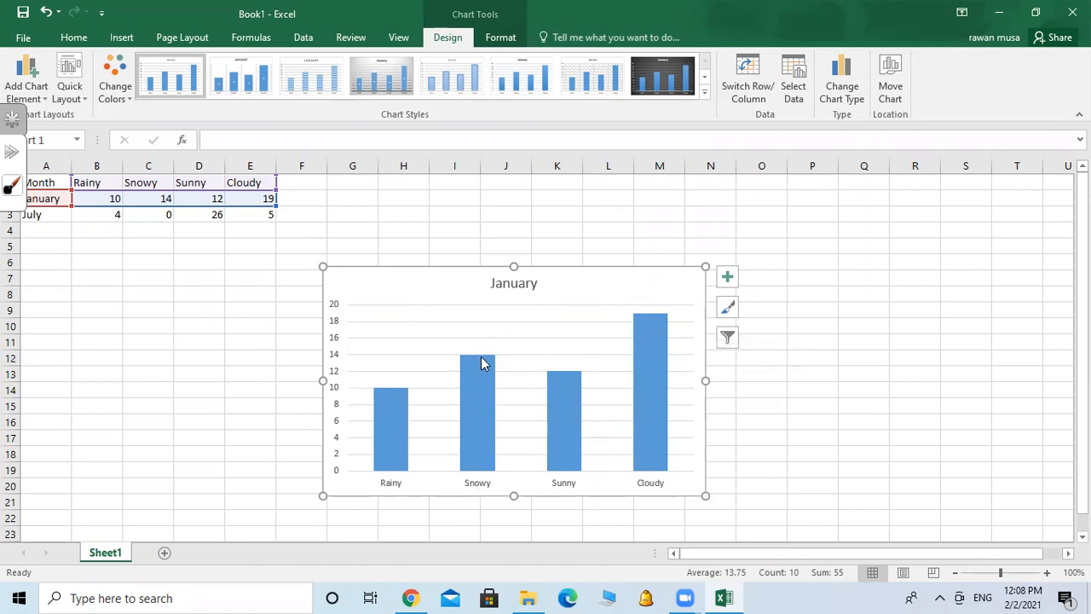
{"action": "mouse_move", "coordinate": [566, 491]}
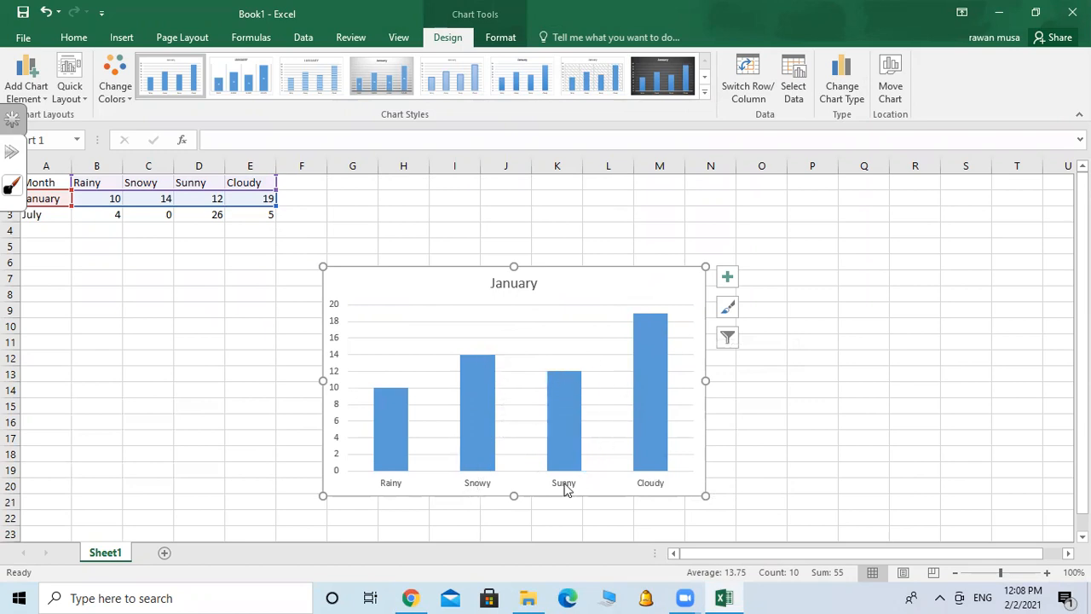
{"action": "mouse_move", "coordinate": [428, 424]}
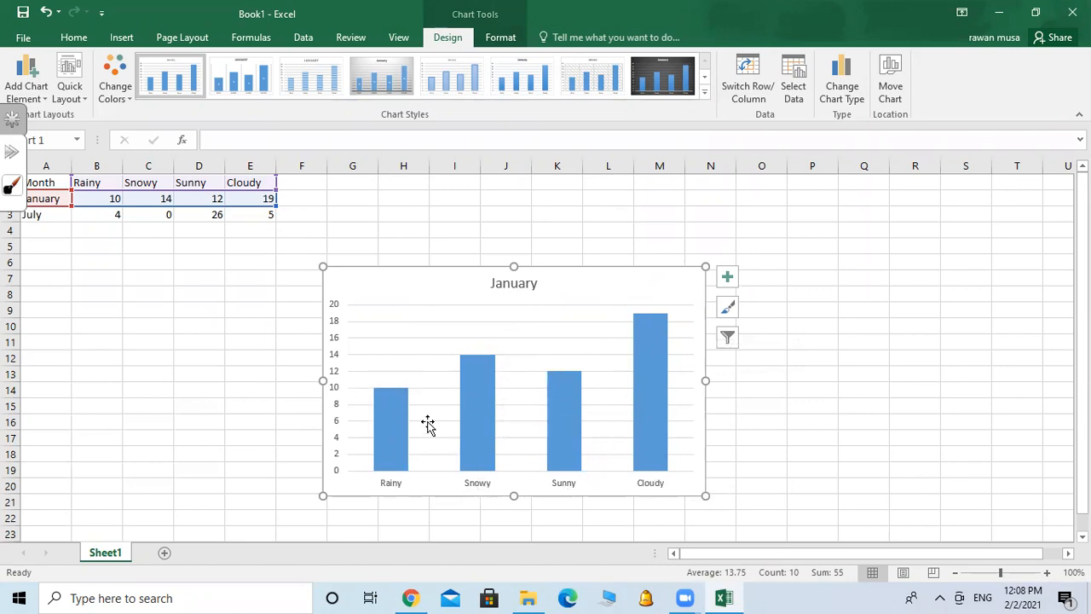
{"action": "mouse_move", "coordinate": [427, 392]}
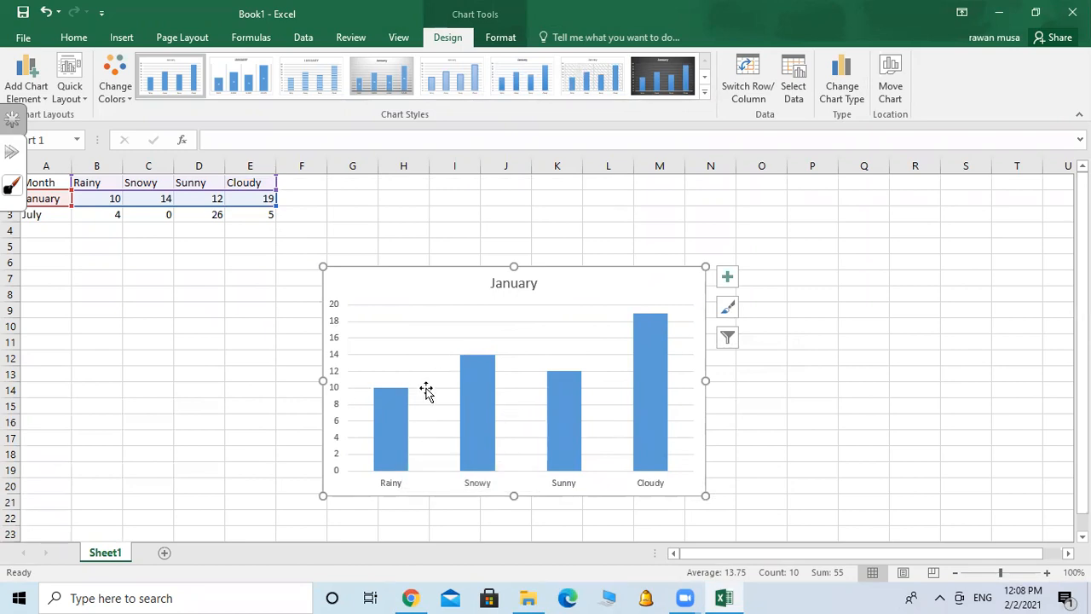
{"action": "mouse_move", "coordinate": [348, 249]}
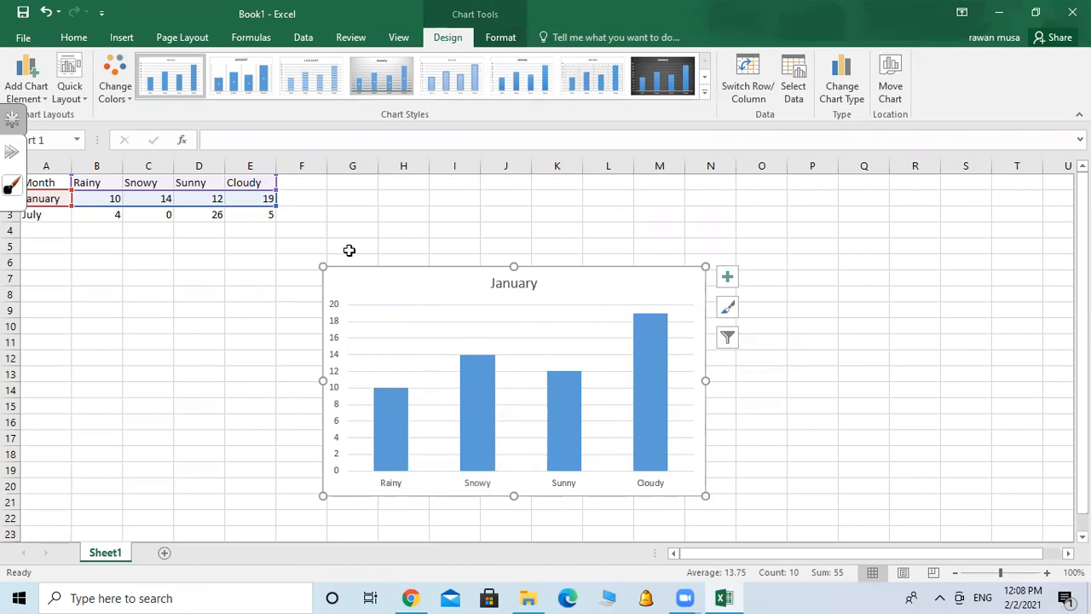
{"action": "mouse_move", "coordinate": [583, 407]}
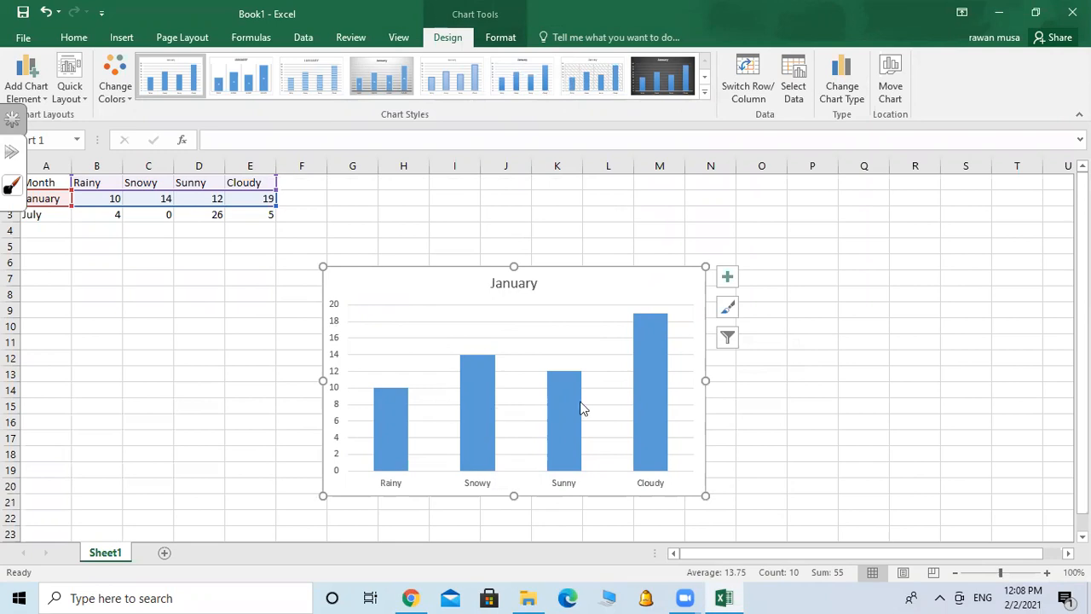
{"action": "mouse_move", "coordinate": [351, 215]}
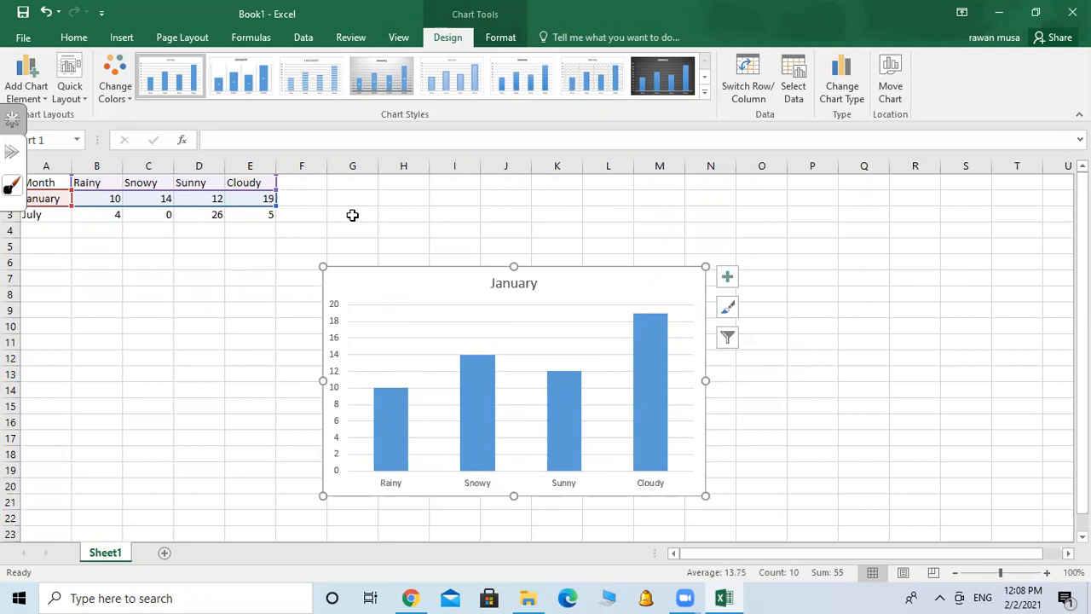
{"action": "mouse_move", "coordinate": [491, 123]}
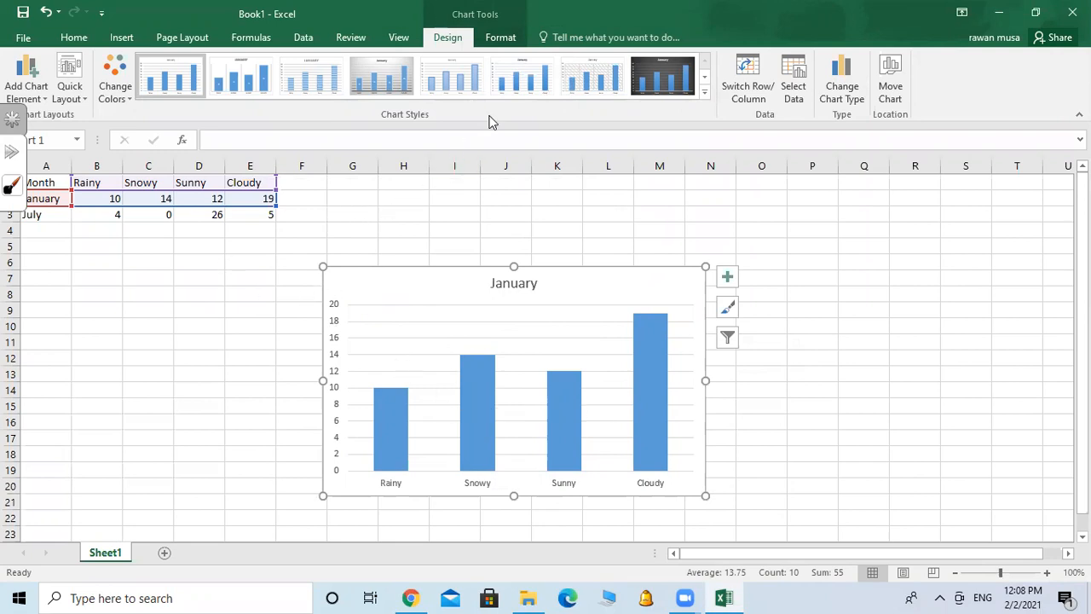